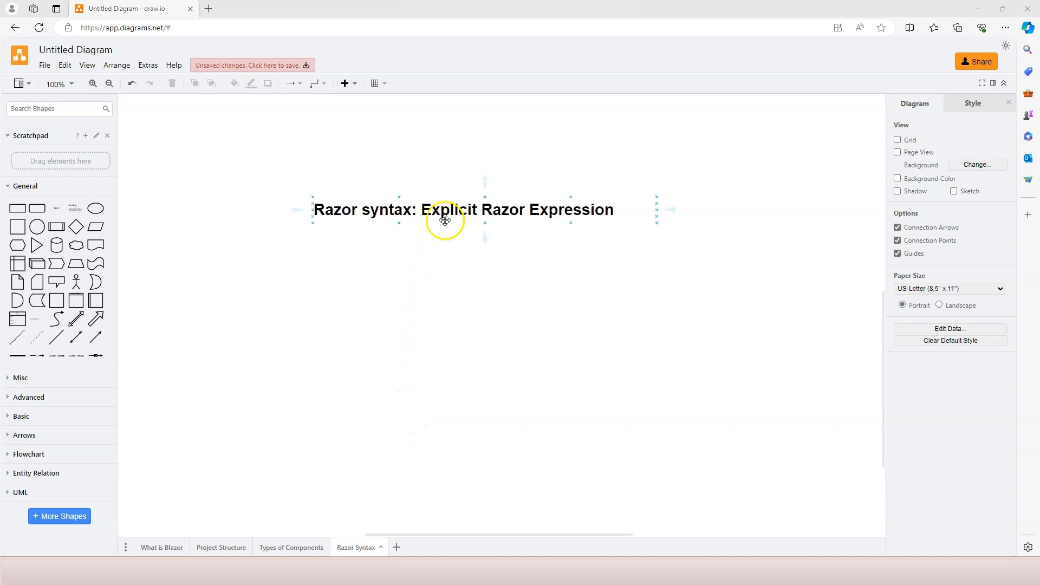
Step: Switch from the draw.io Explicit Razor Expression slide to ServerComponent.razor in Visual Studio
click(437, 274)
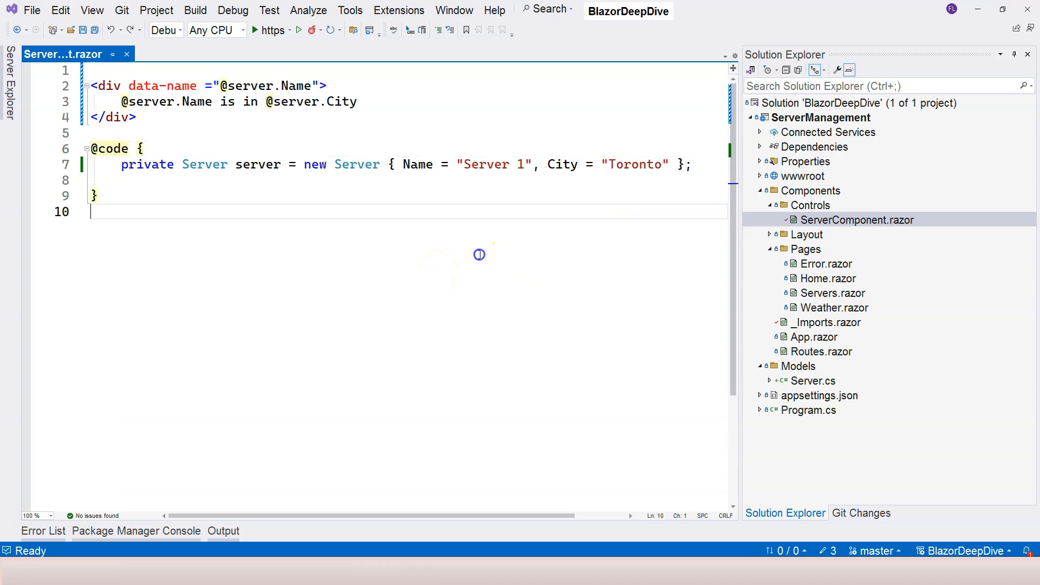
click(1014, 54)
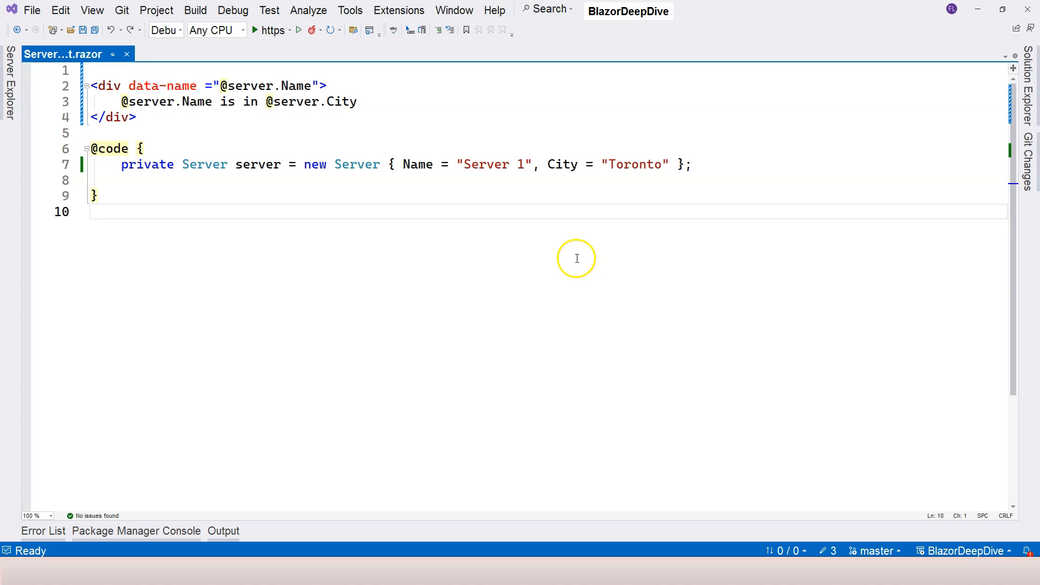
mouse_move(258, 163)
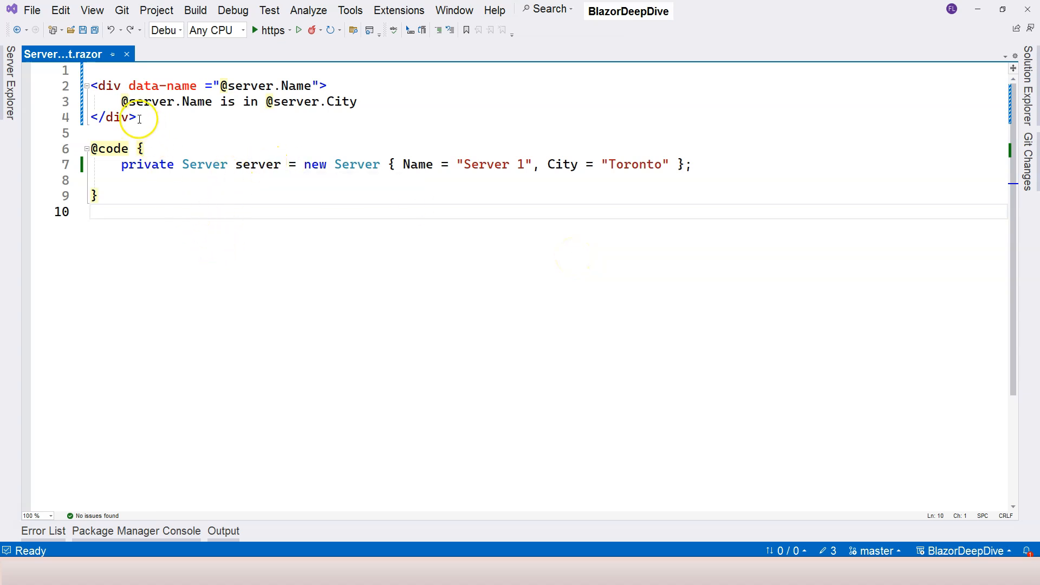
click(124, 102)
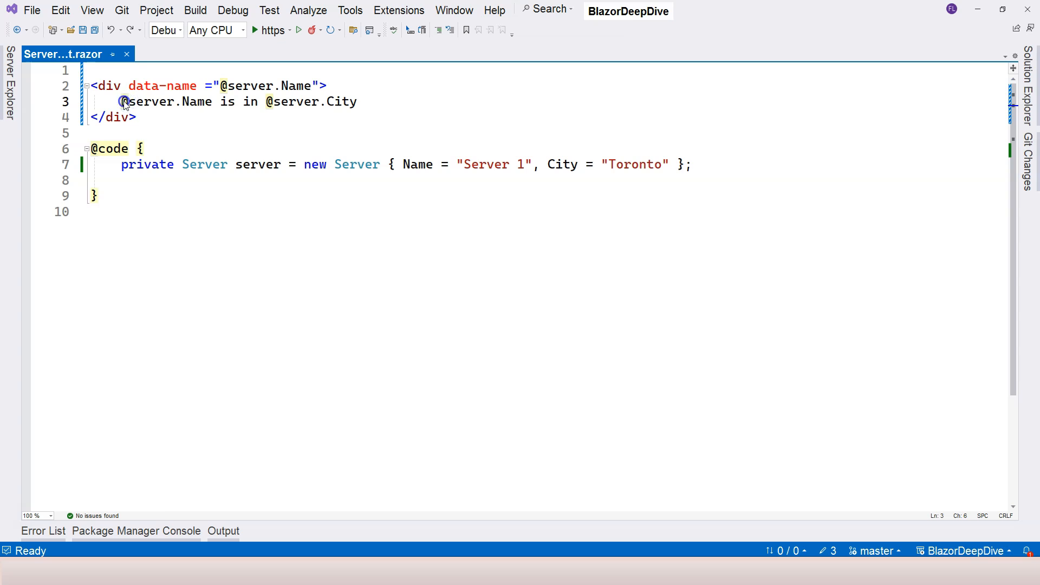
click(223, 102)
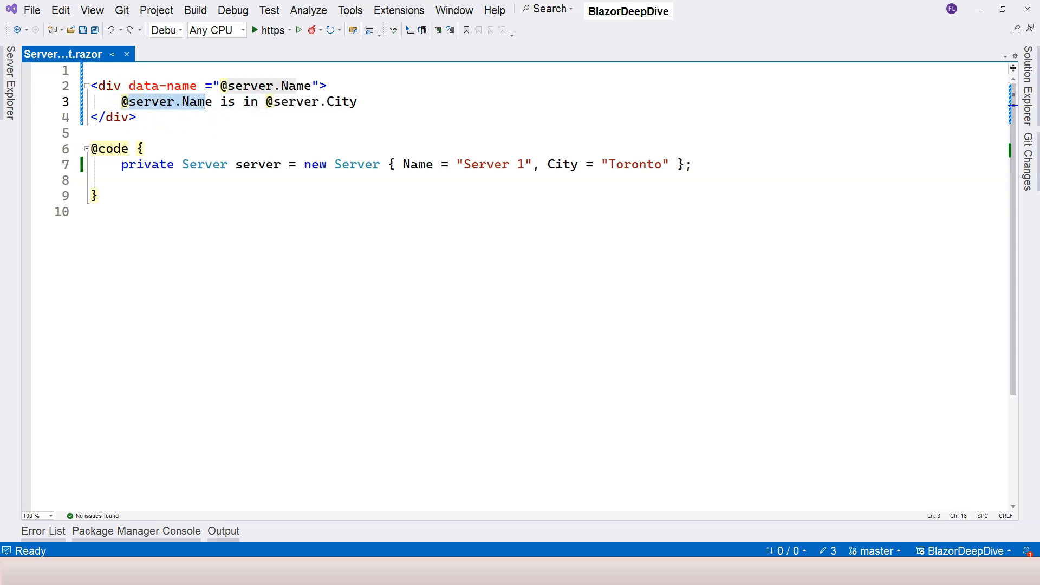
click(209, 102)
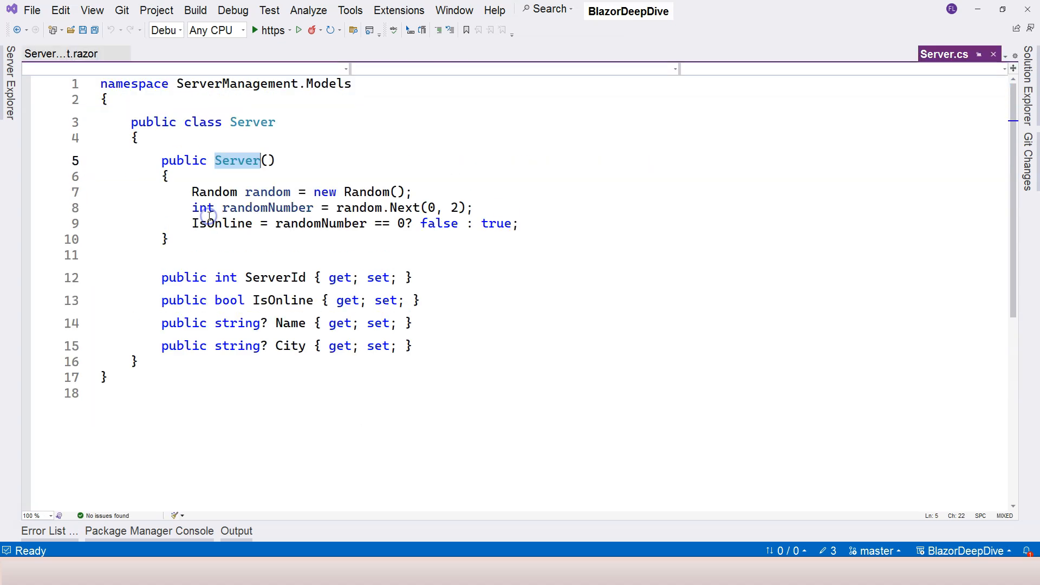
click(252, 124)
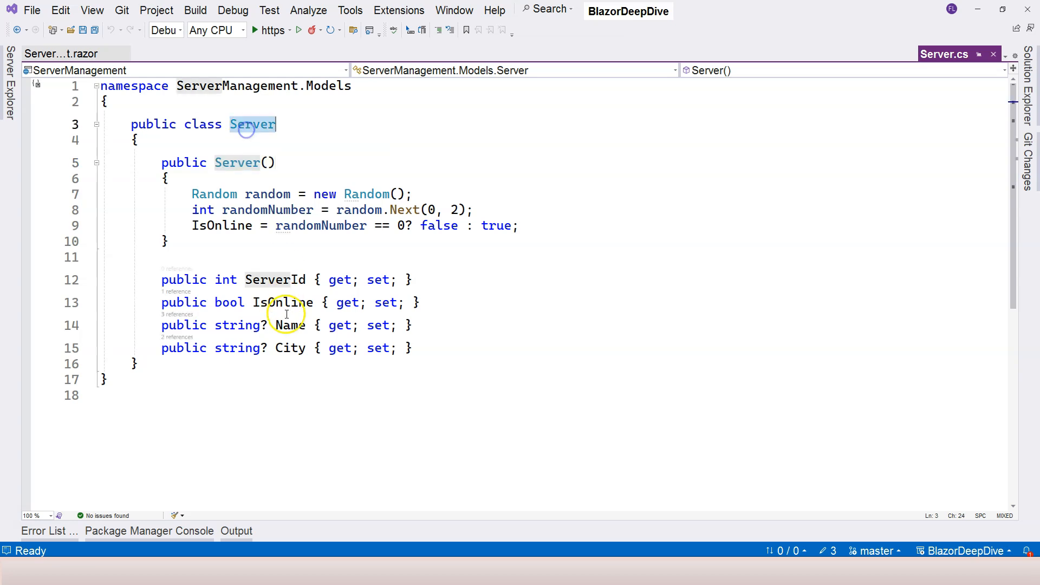
double_click(282, 302)
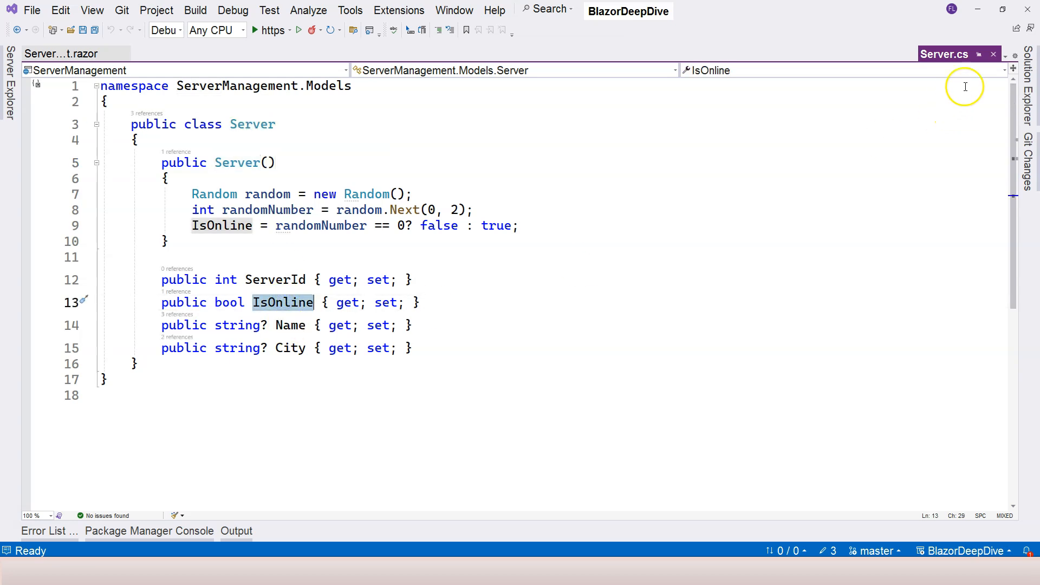
click(61, 54)
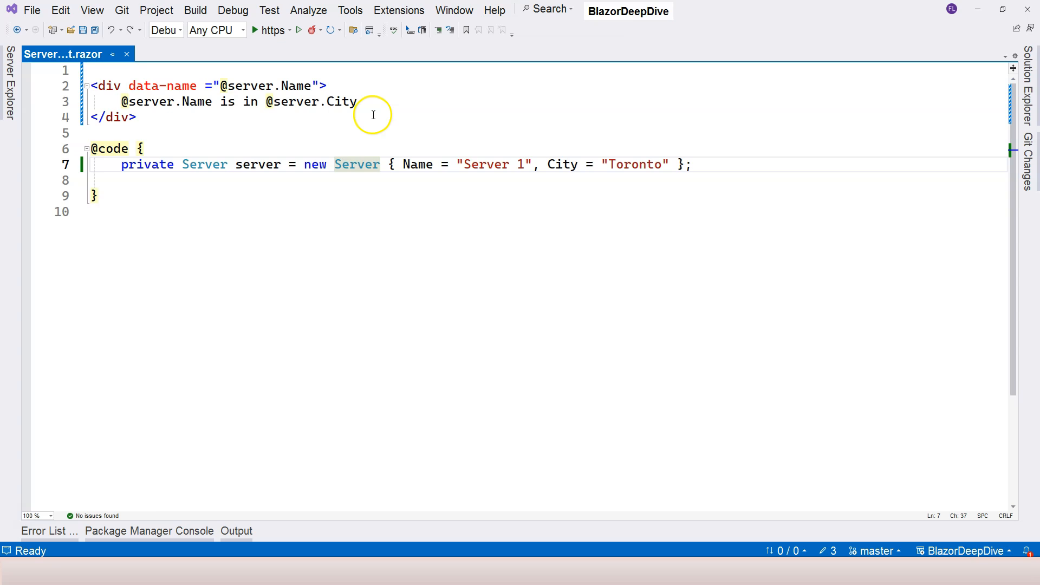
click(348, 102)
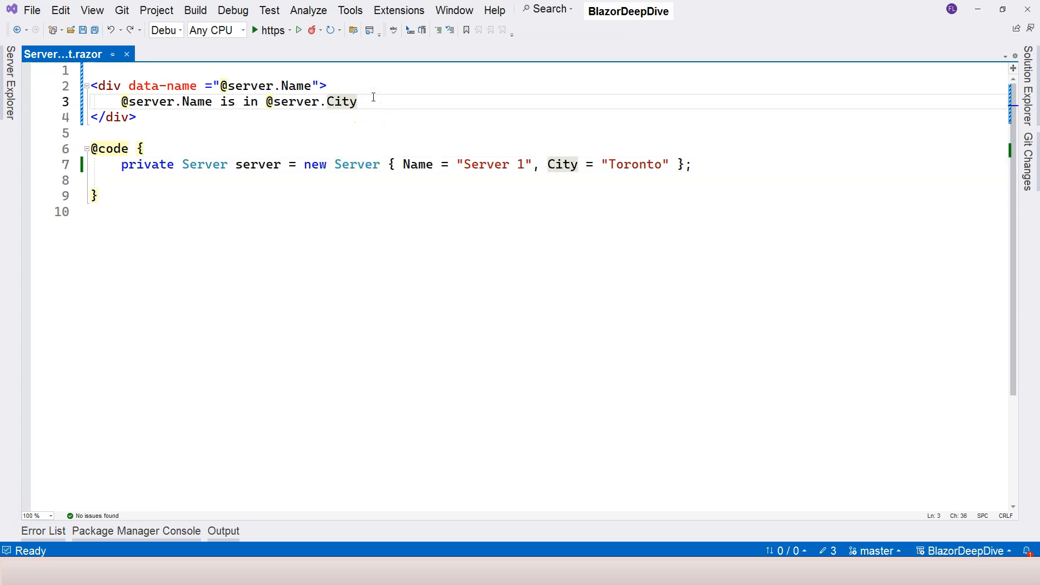
text(that)
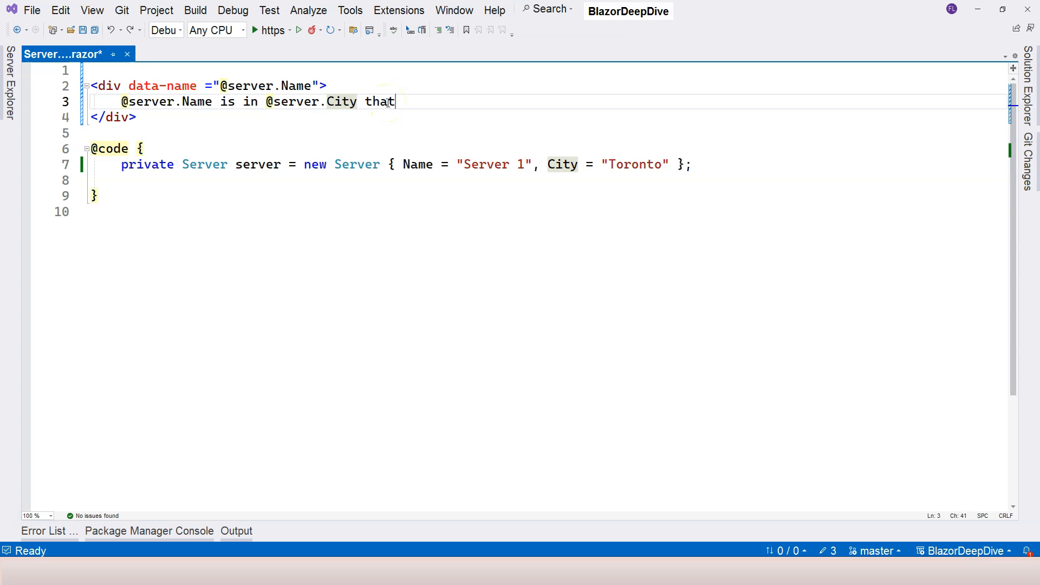
text(is online)
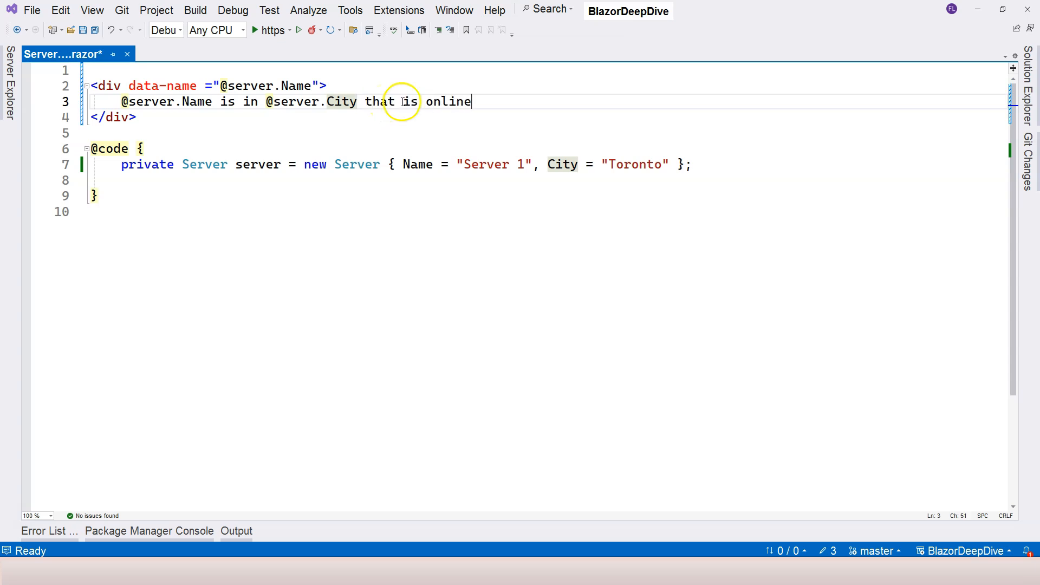
key(BackSpace)
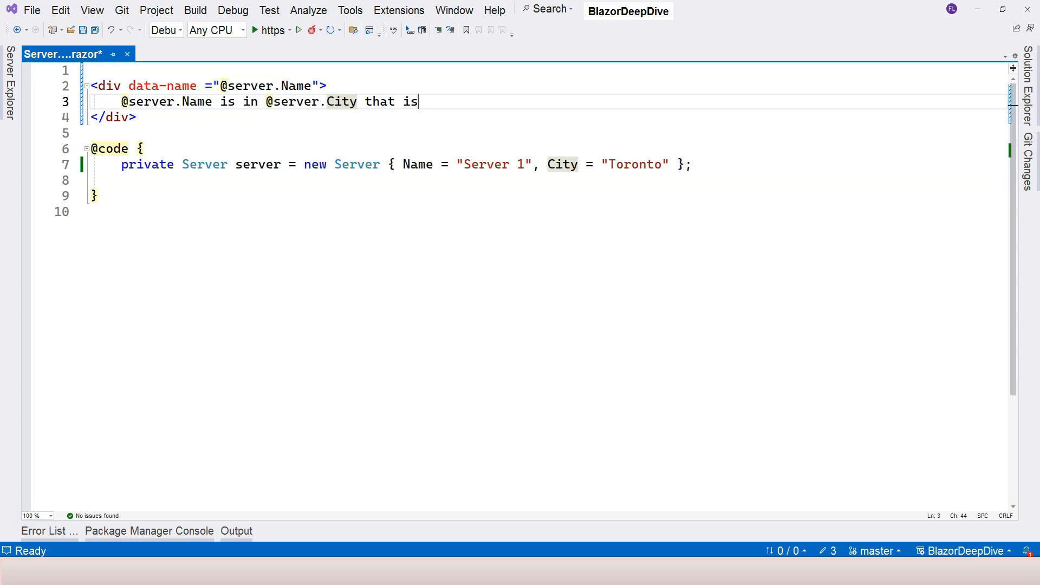
text(offline)
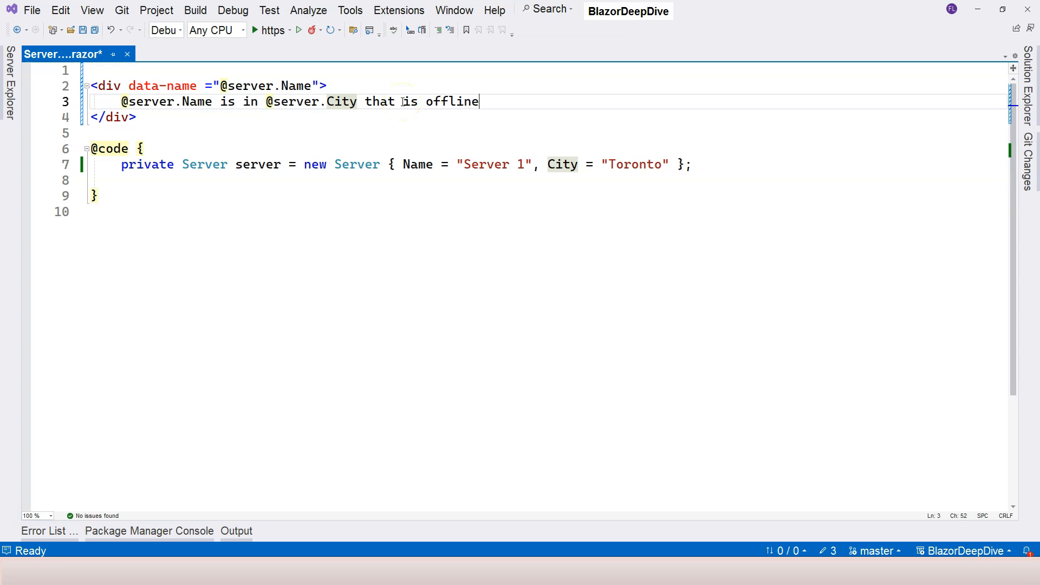
key(BackSpace)
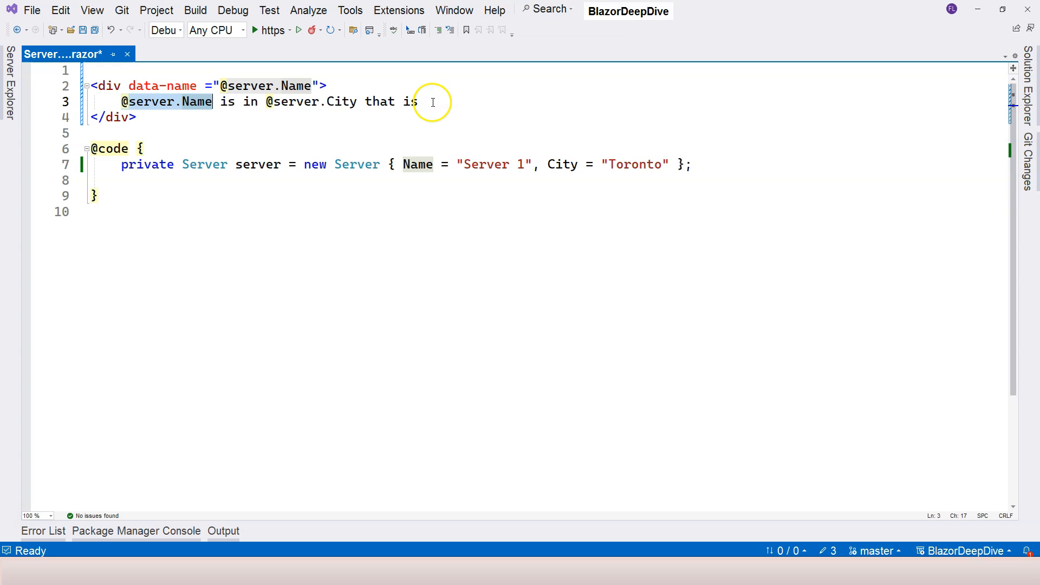
click(428, 102)
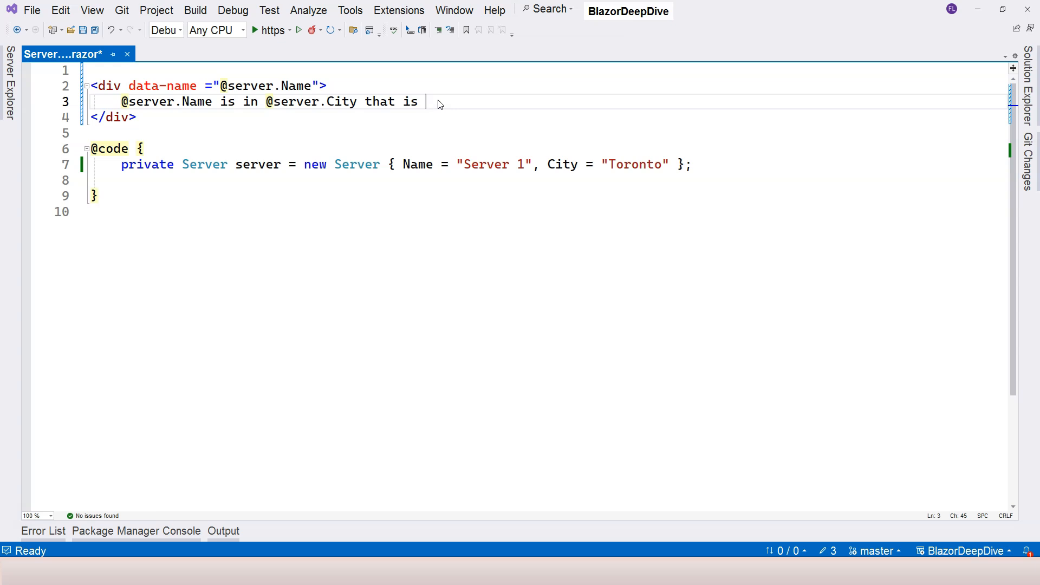
Step: End the sentence with @(server.IsOnline?"online":"offline") and save ServerComponent.razor
text(@)
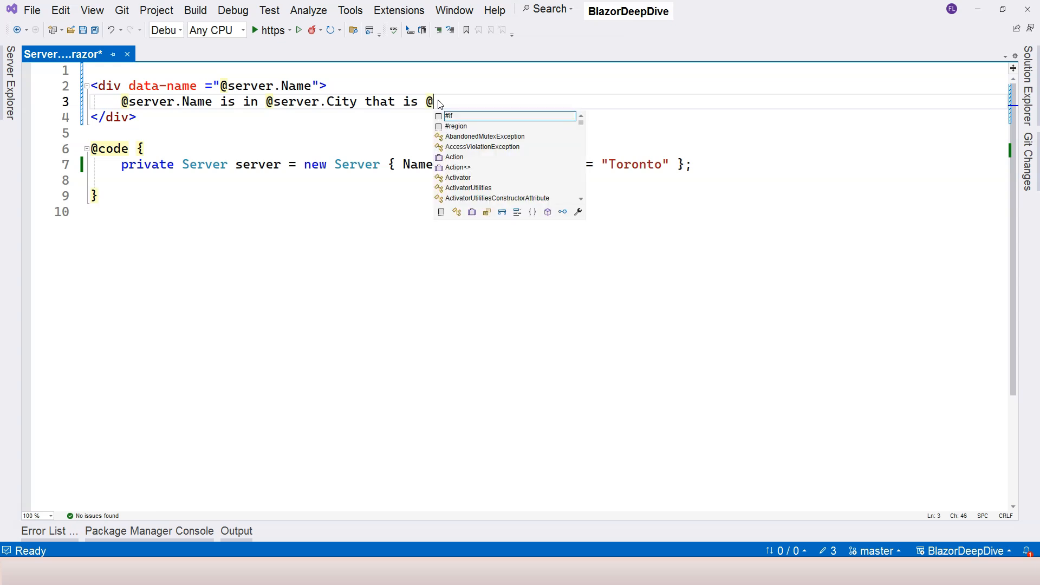
text(()
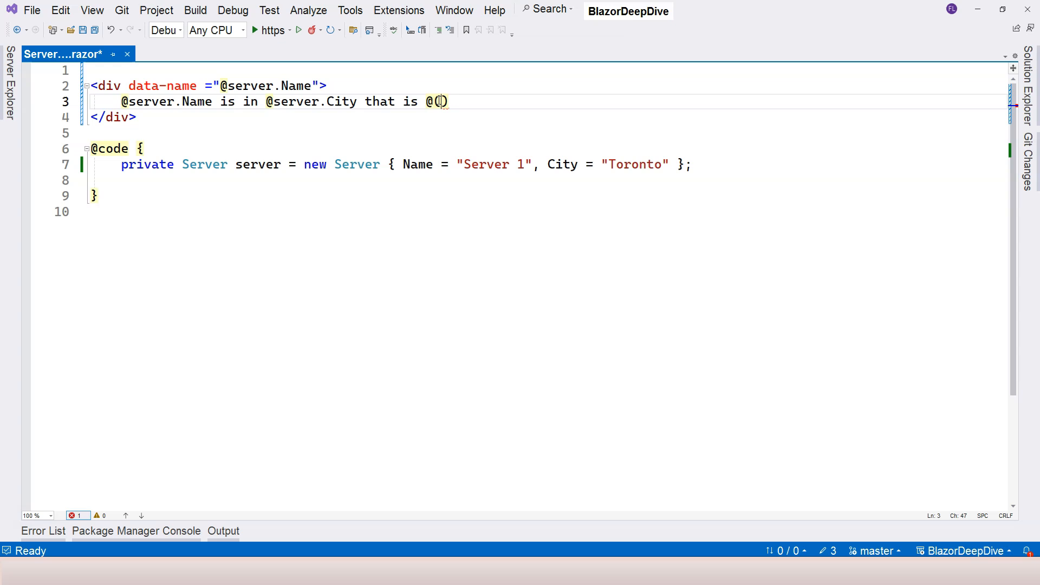
text(server)
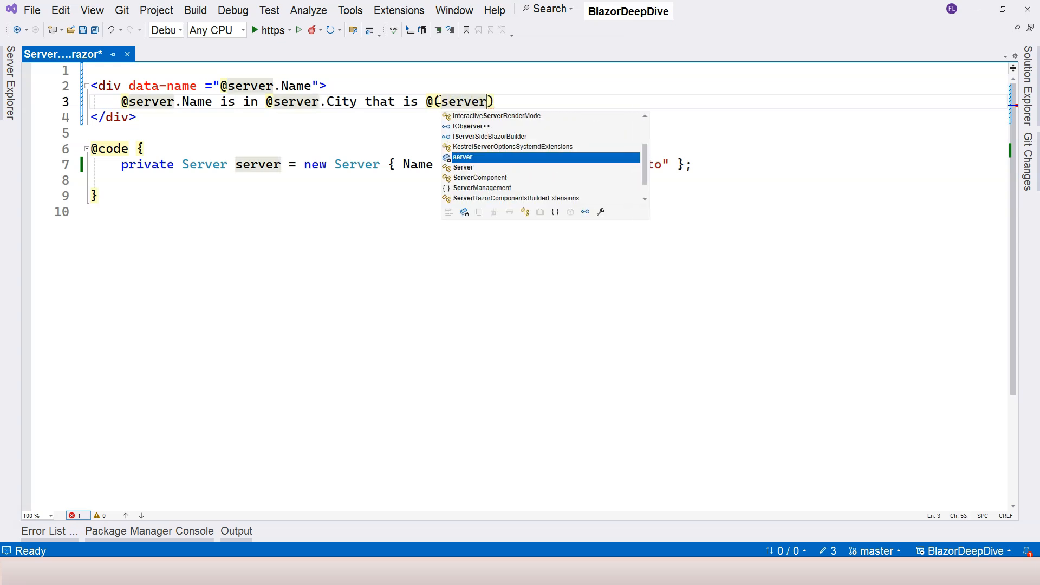
text(.is)
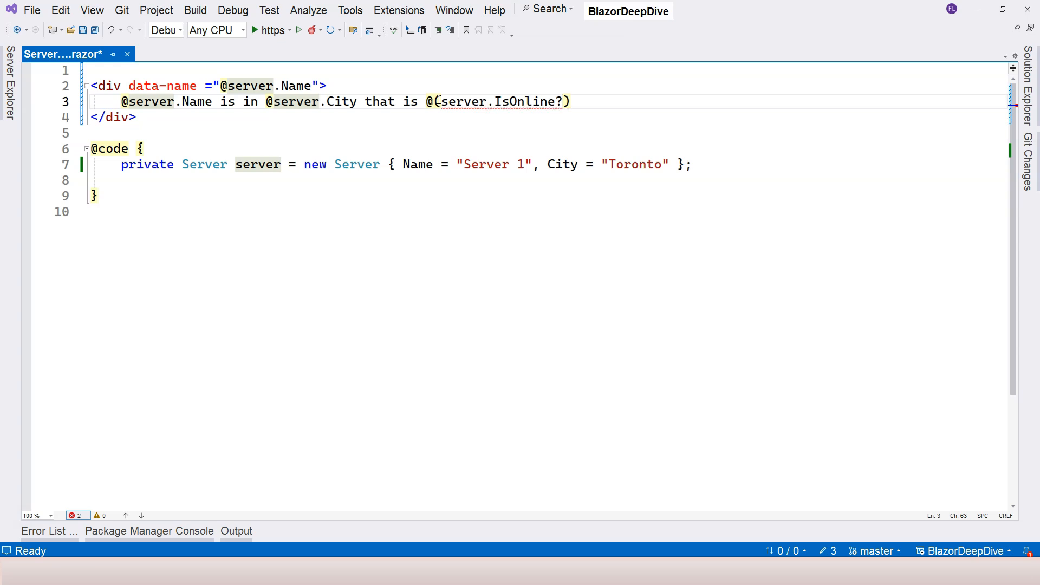
text("onl")
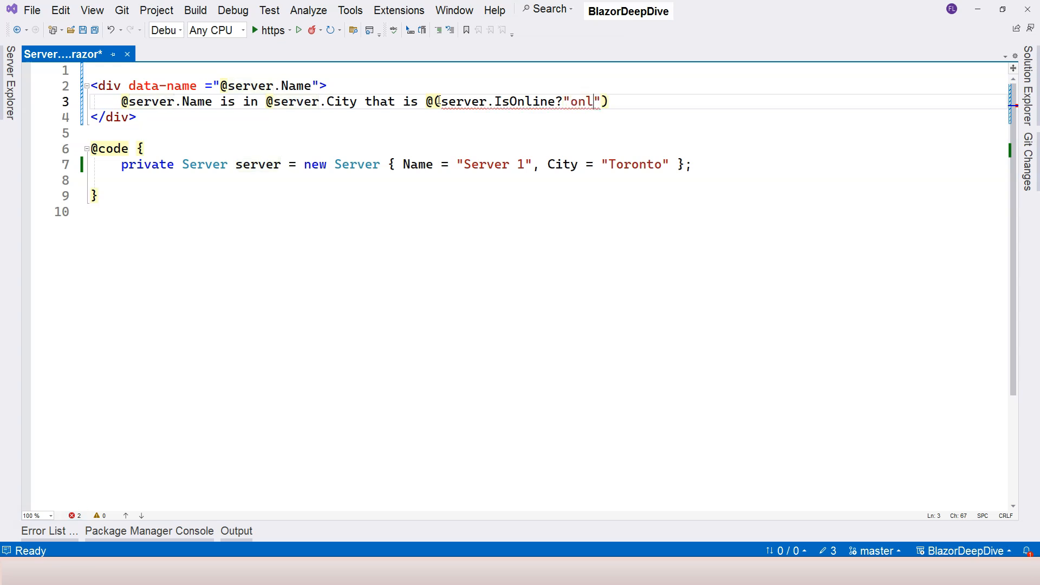
text(ine":"of)
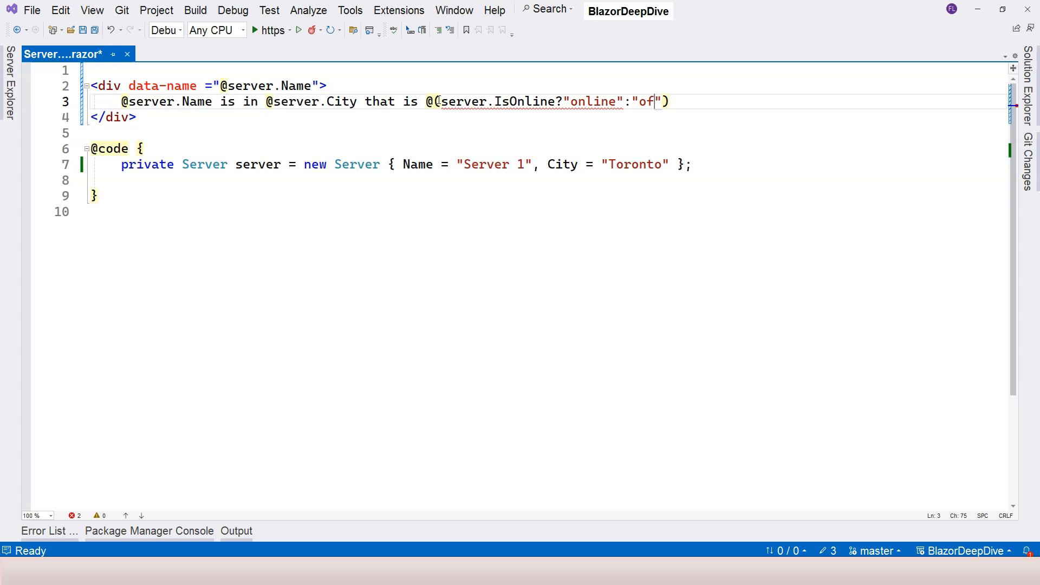
text(fline)
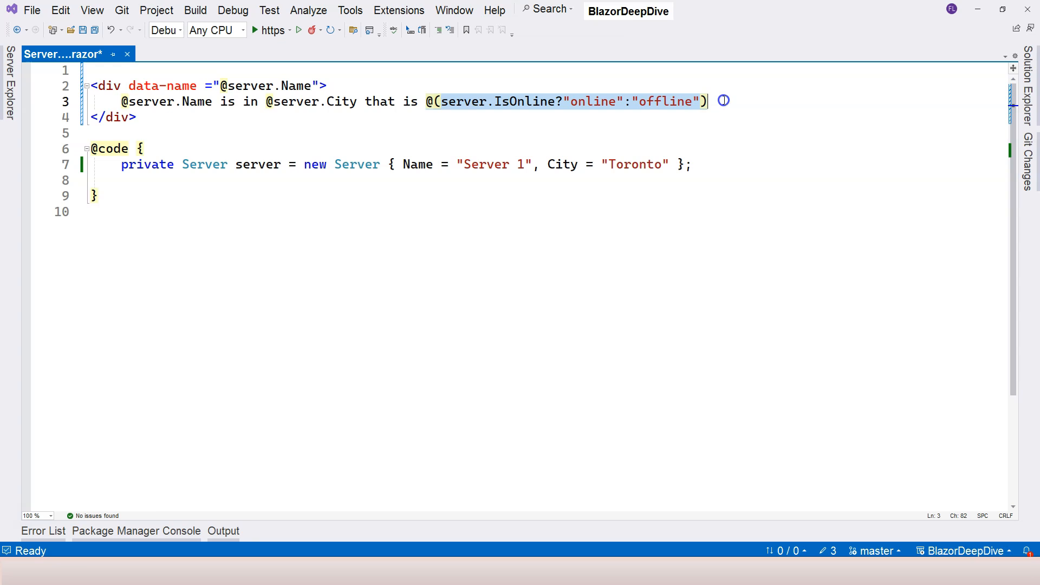
click(428, 101)
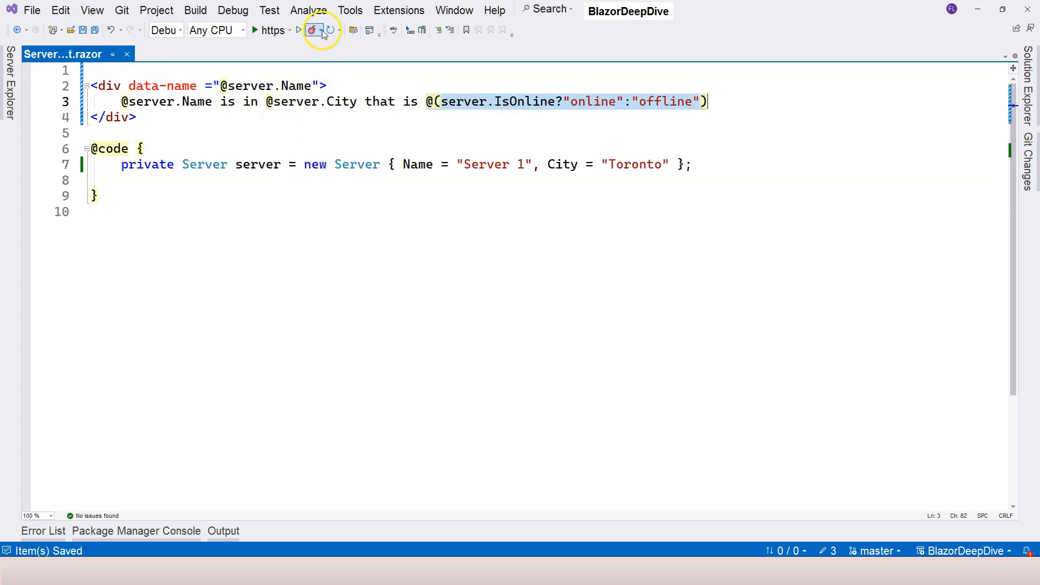
Step: Hot-reload the changes into the running app and review the implicit and explicit expressions
click(312, 31)
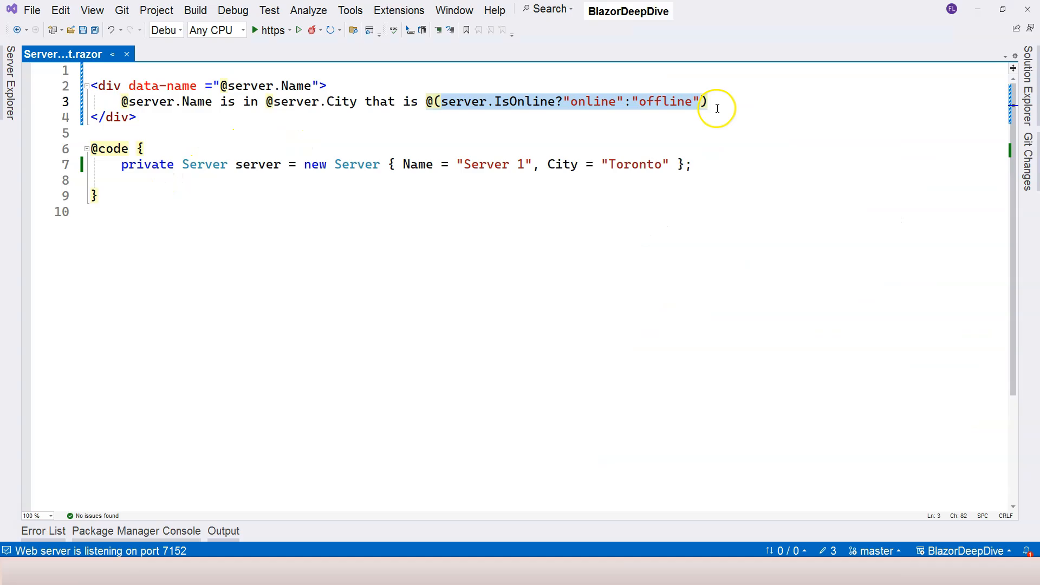
click(200, 101)
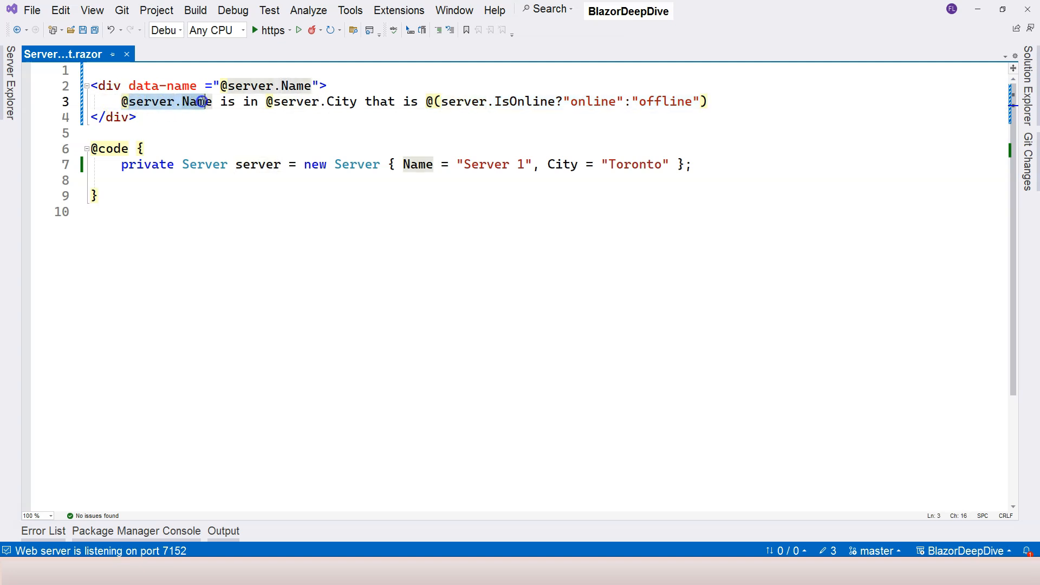
mouse_move(209, 102)
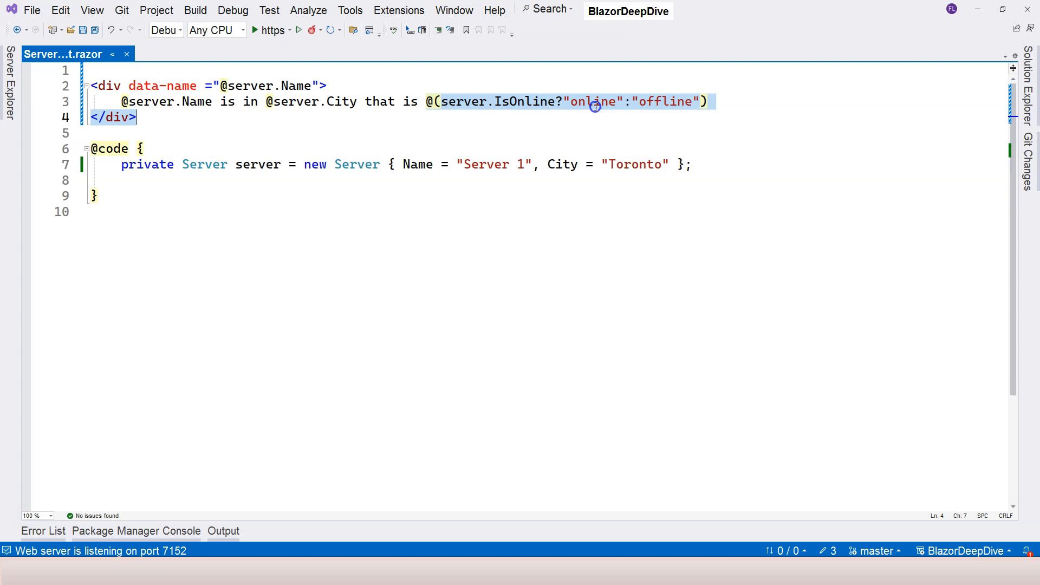
click(710, 101)
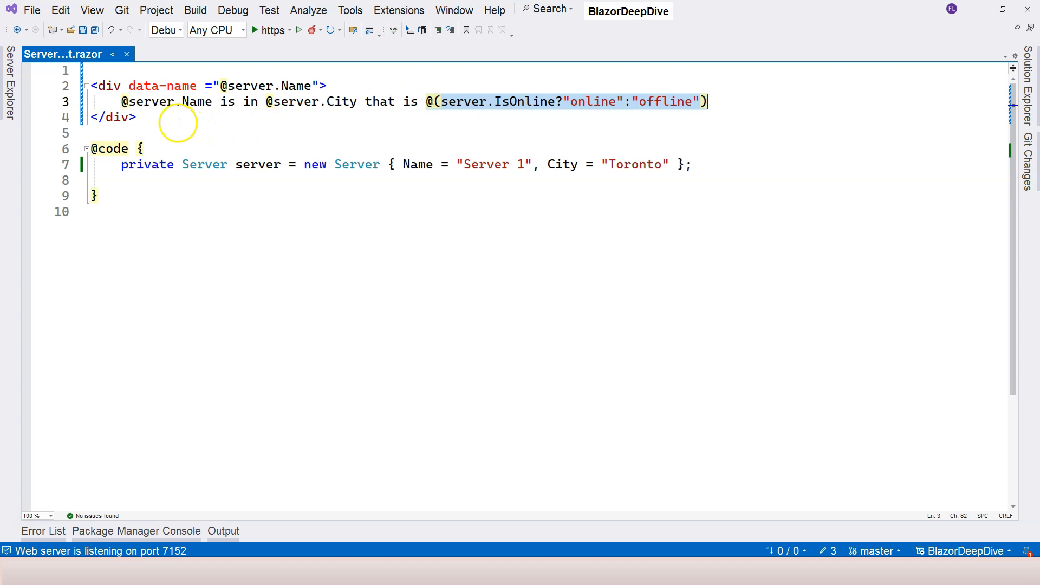
mouse_move(260, 103)
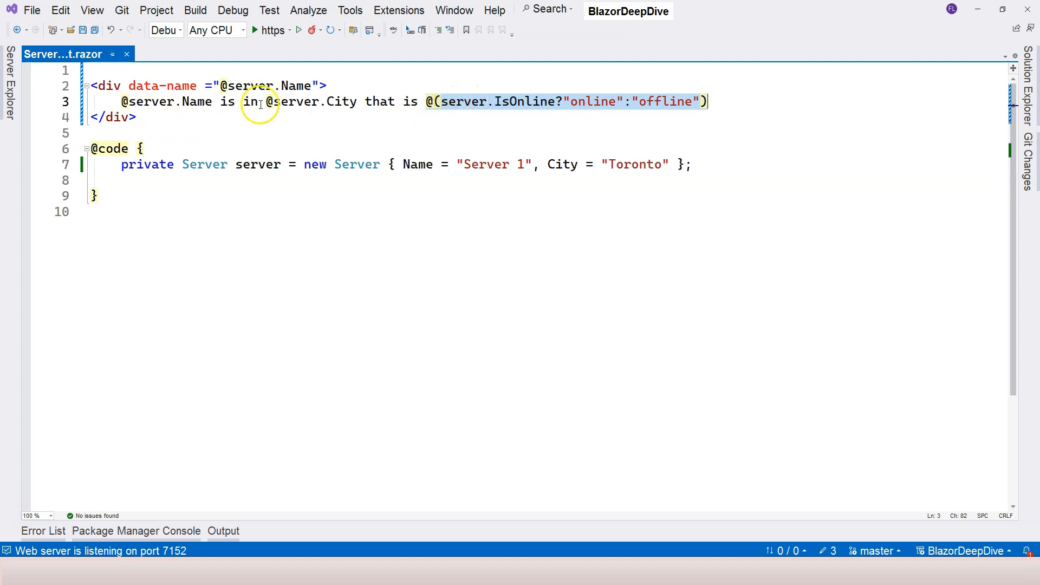
click(199, 86)
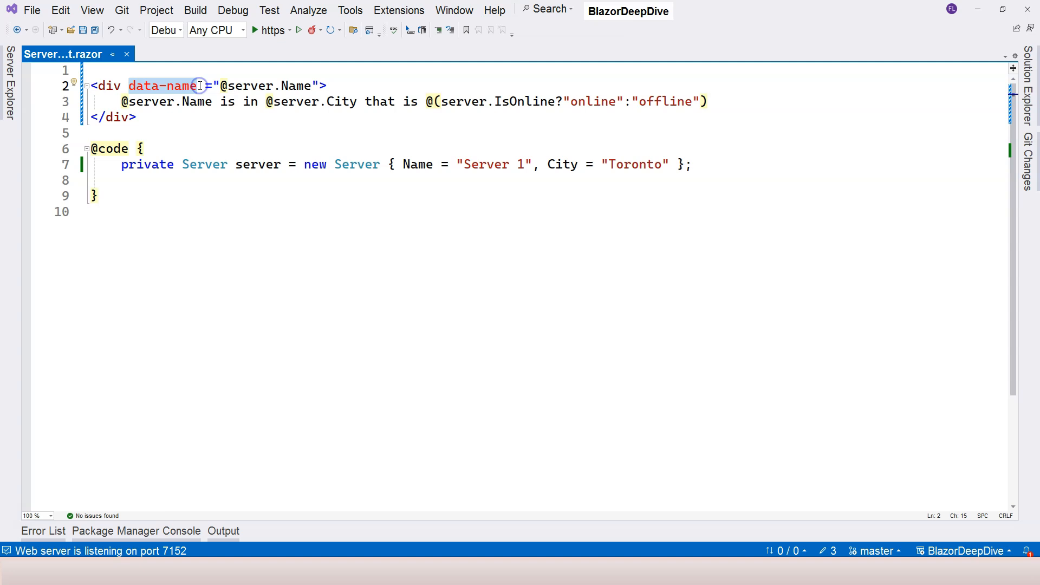
Step: Add data-status="Server is @(server.IsOnline?"online":"offline")" to the div and save
text(data)
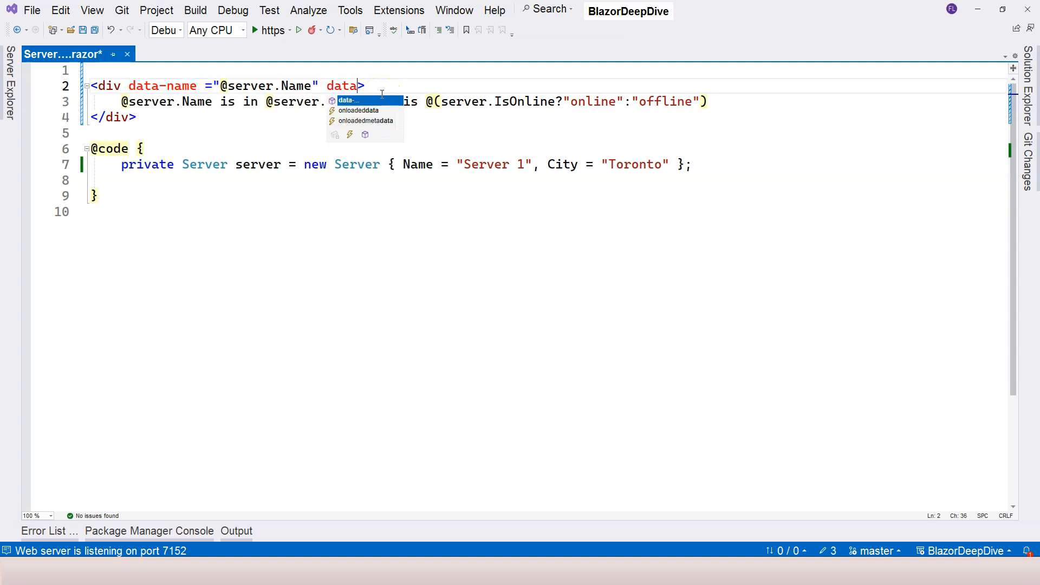
text(-status="S)
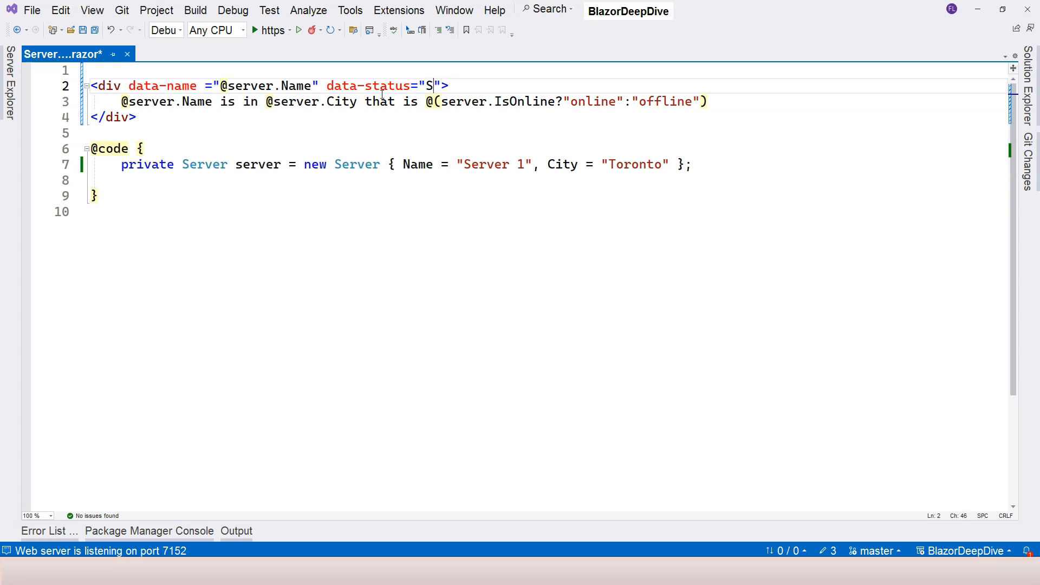
text(erver is @)
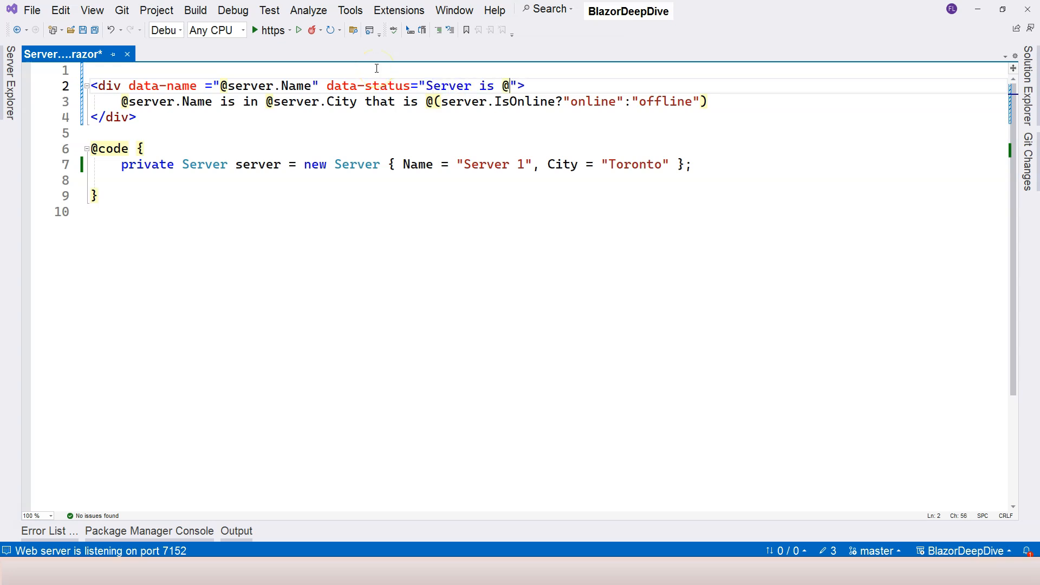
text(()
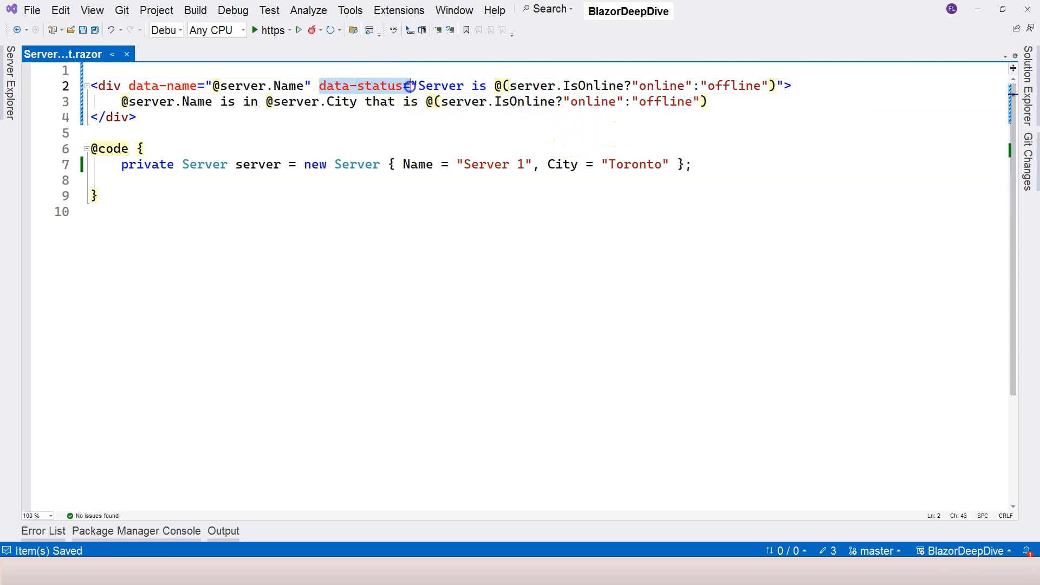
click(321, 31)
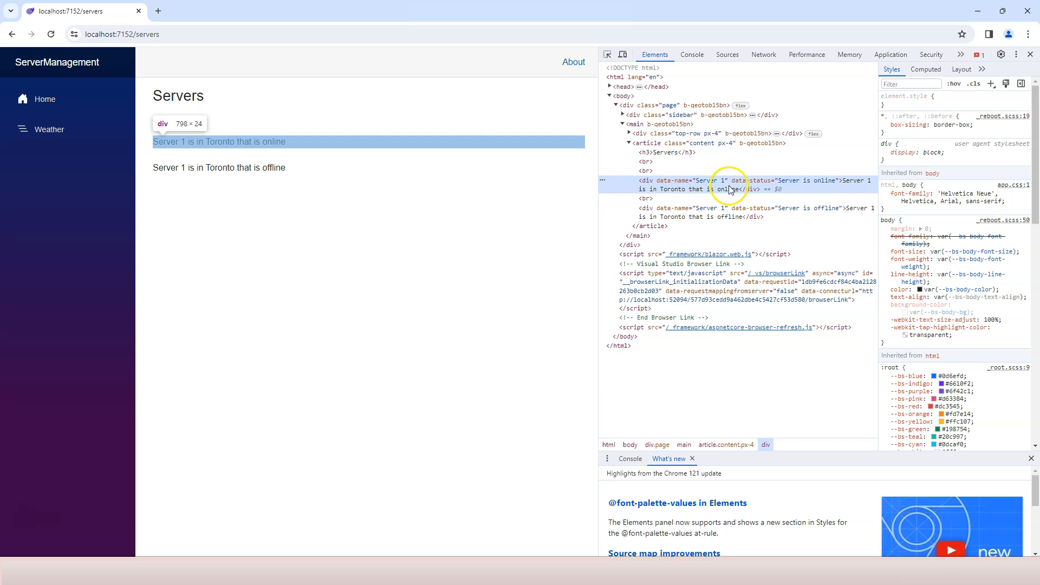
mouse_move(759, 185)
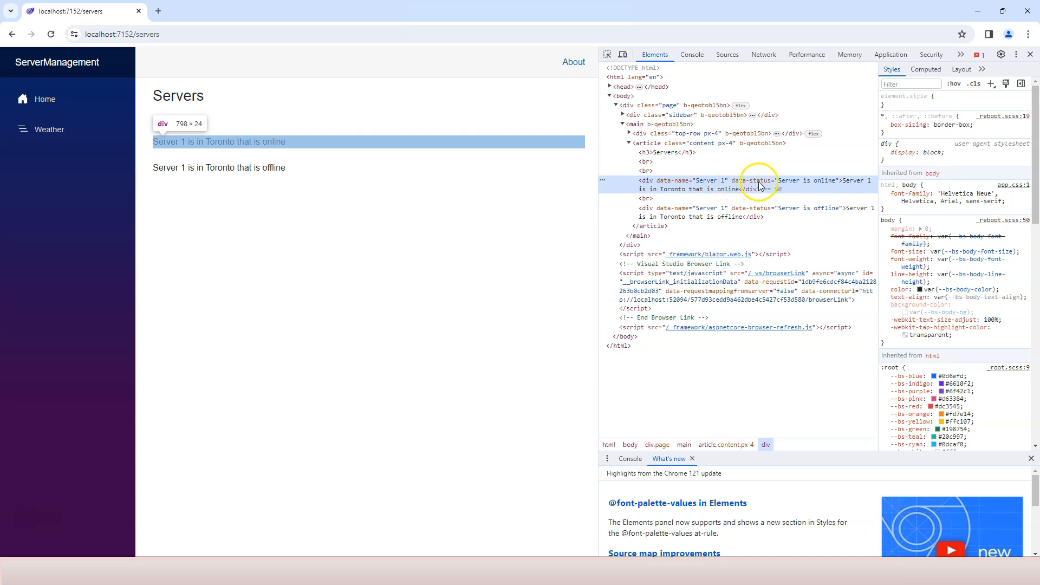
mouse_move(808, 188)
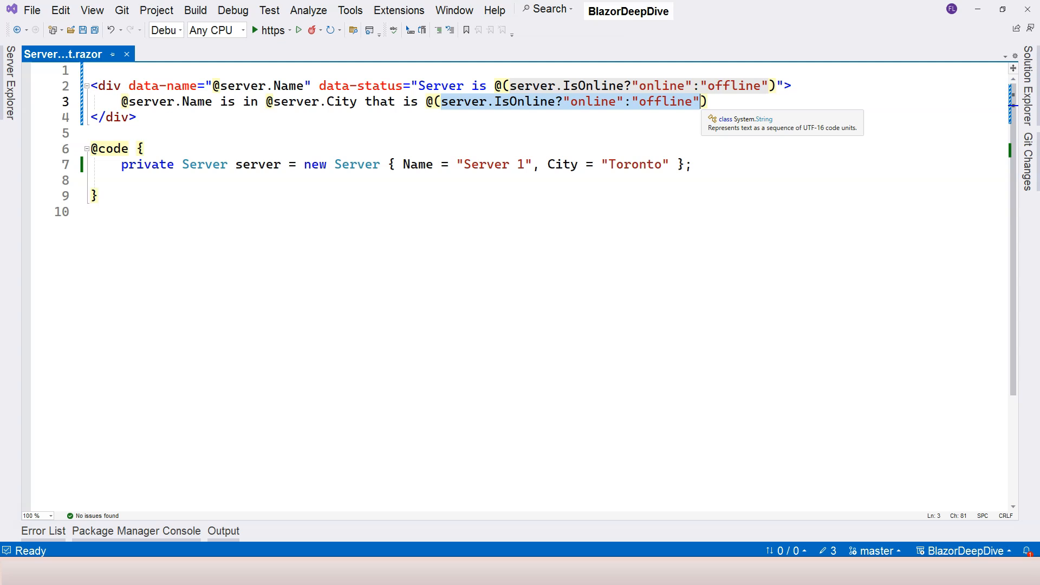
click(446, 102)
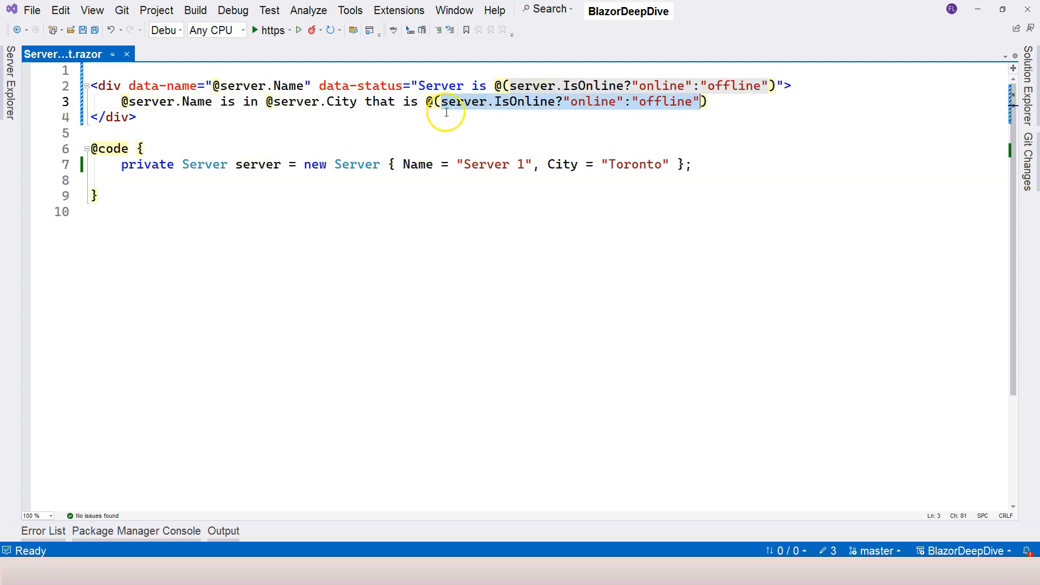
click(444, 101)
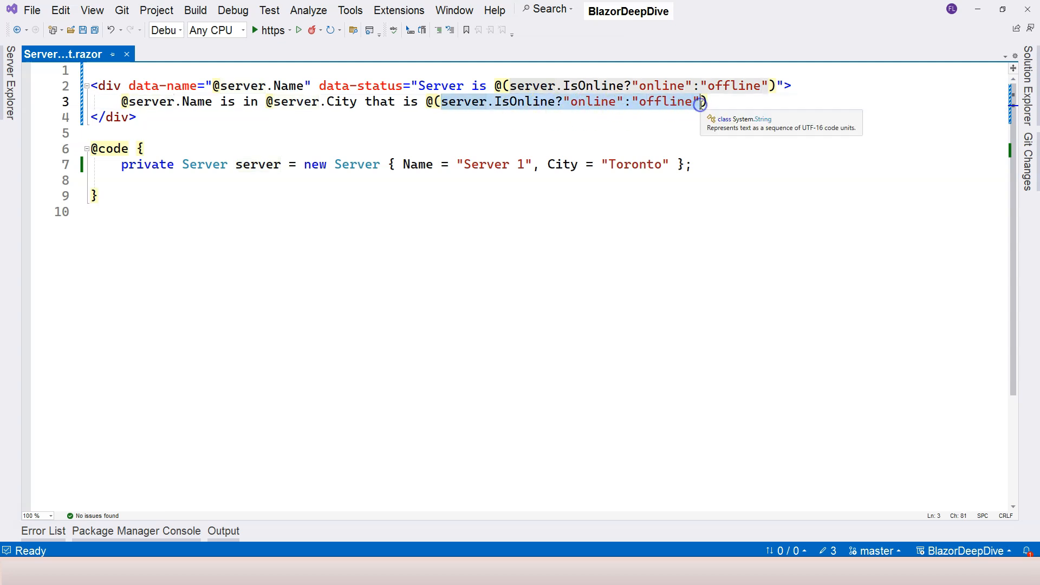
mouse_move(642, 164)
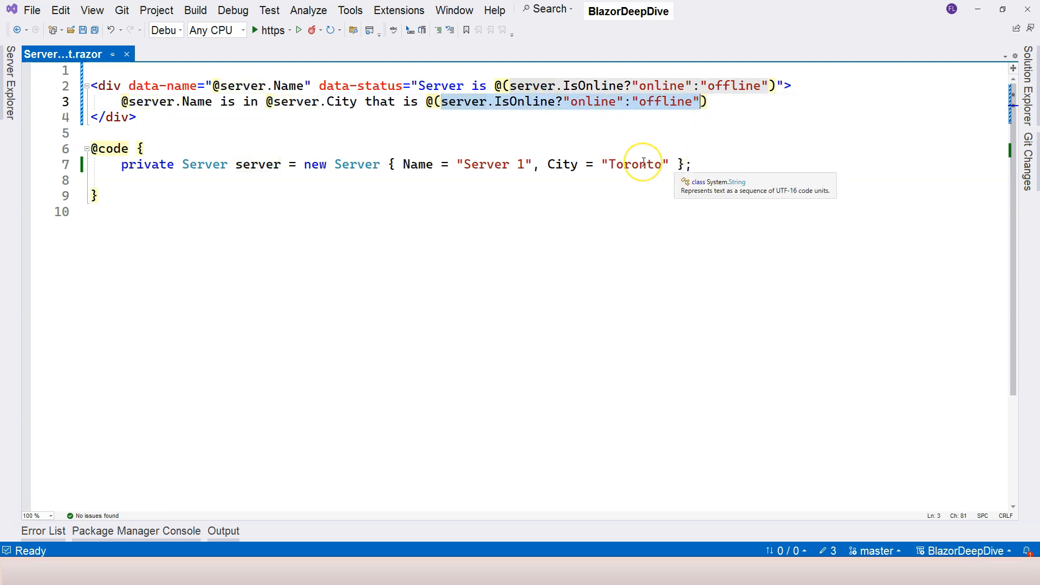
mouse_move(370, 131)
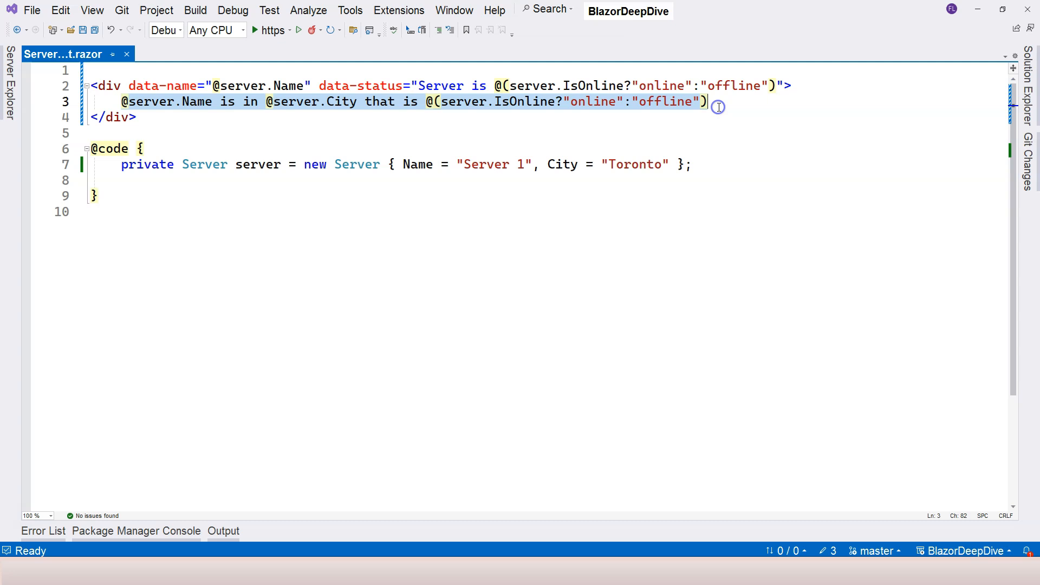
mouse_move(719, 107)
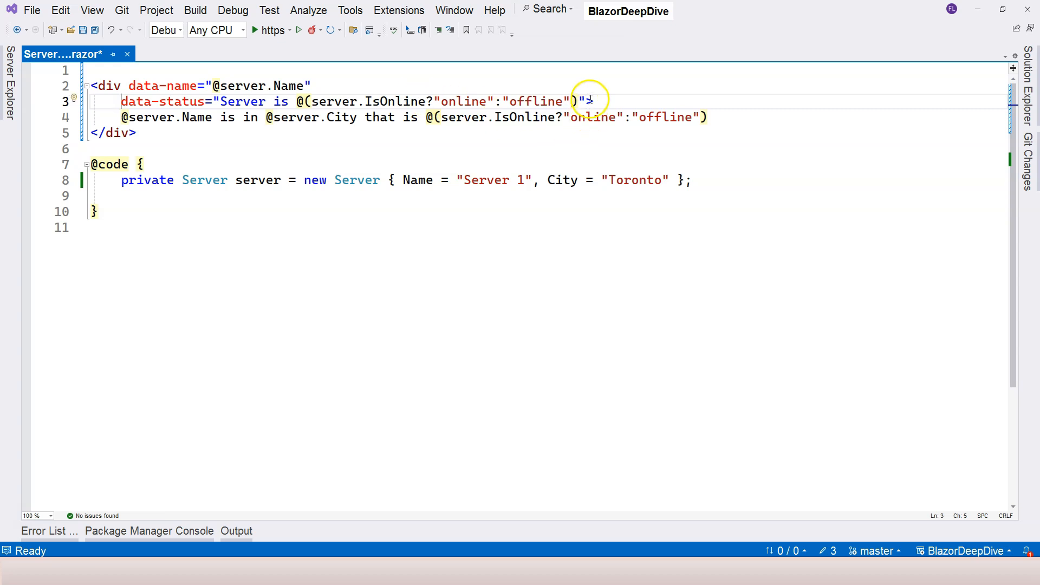
Step: Add style="color:@(server.IsOnline?"green":"red")" to the div and save
text(style="">)
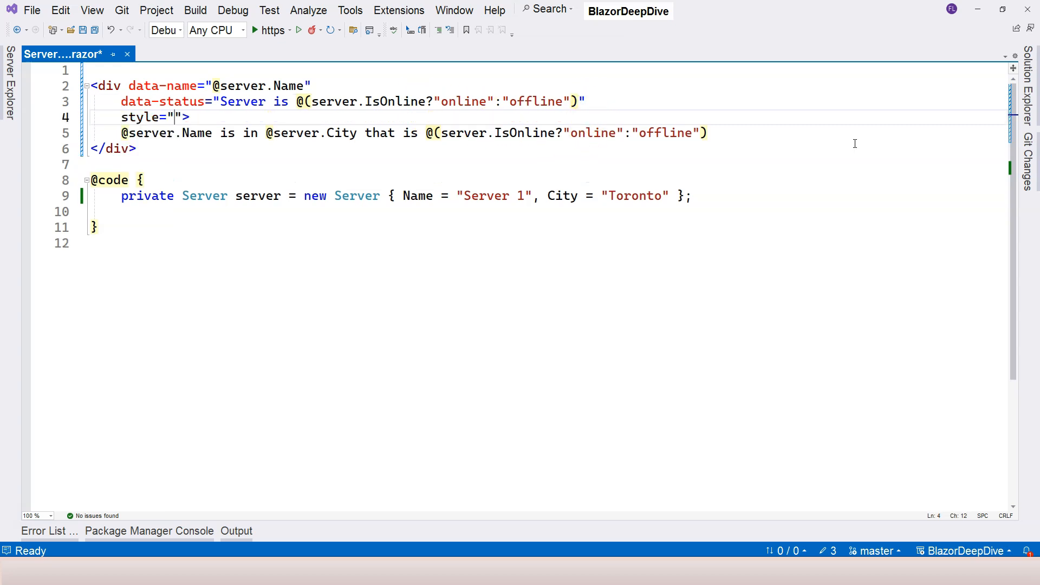
text(color:@(server.IsOnline?"green":"red)
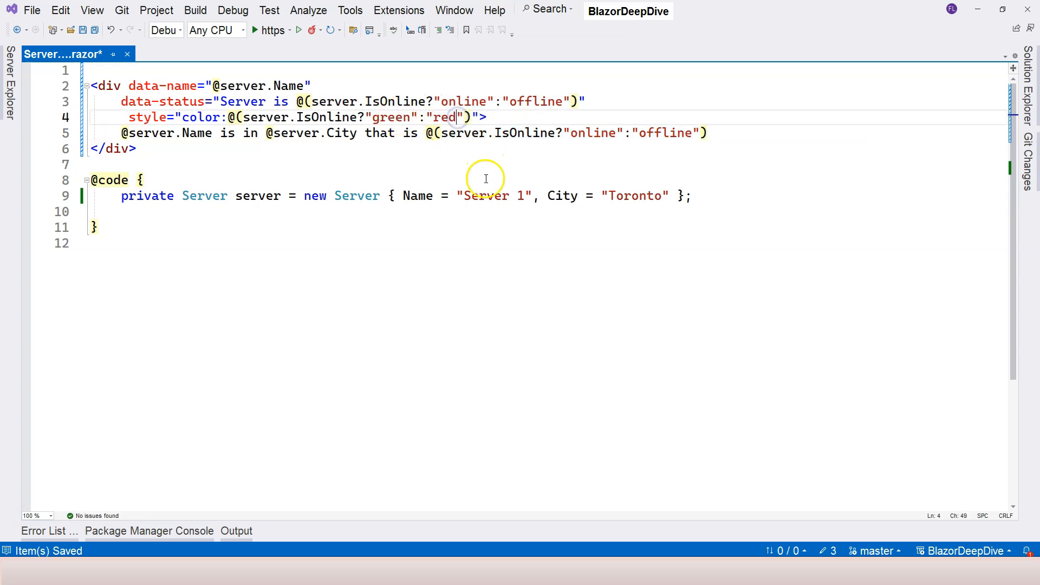
click(324, 31)
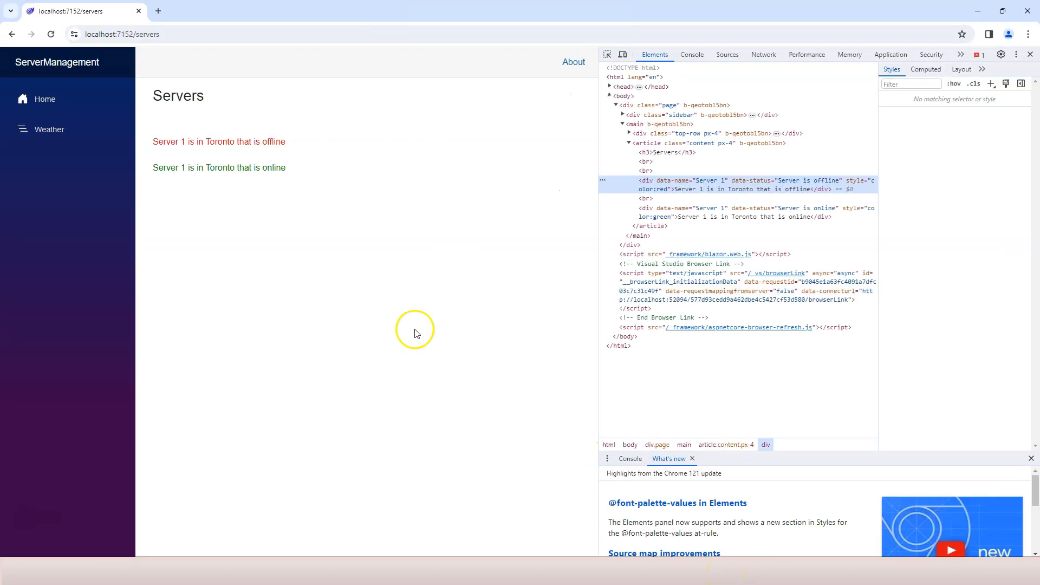
Step: Reload the Servers page in Chrome to see offline lines rendered red with color:red styles
double_click(219, 140)
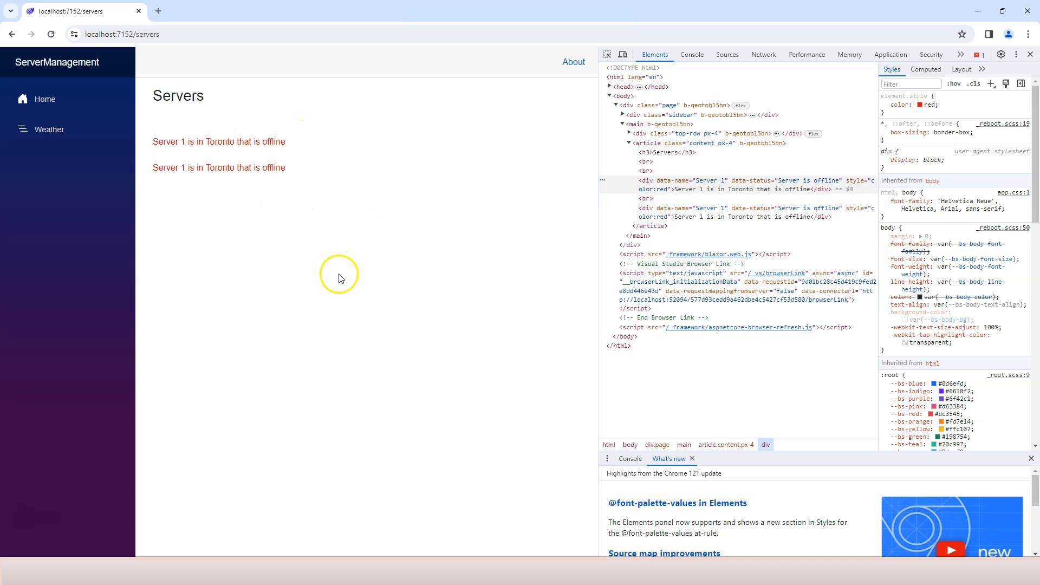
mouse_move(364, 293)
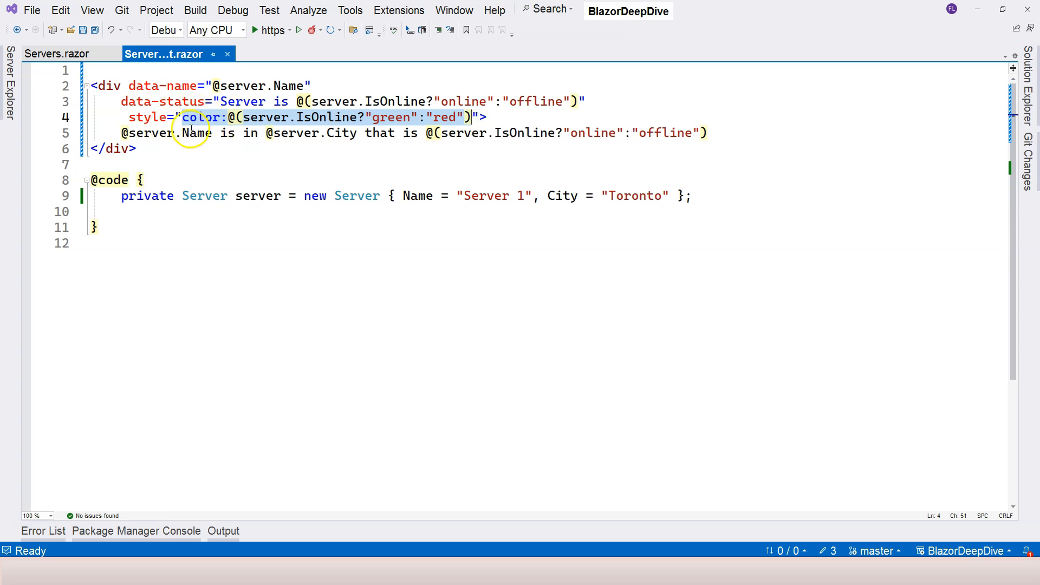
Step: Replace the style value with @($"color:{(server.IsOnline?"green":"red")}") and save
click(178, 117)
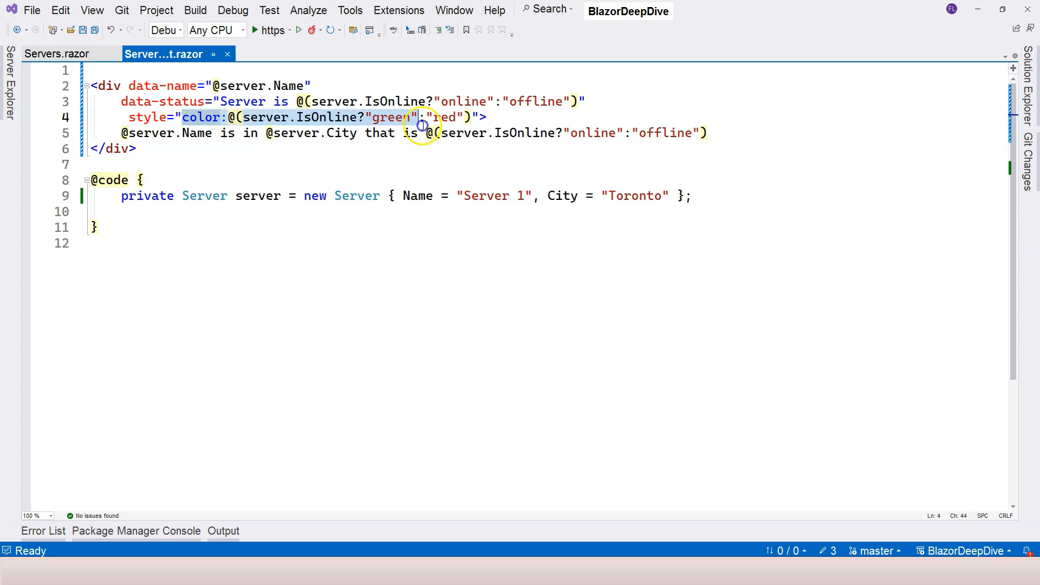
key(Delete)
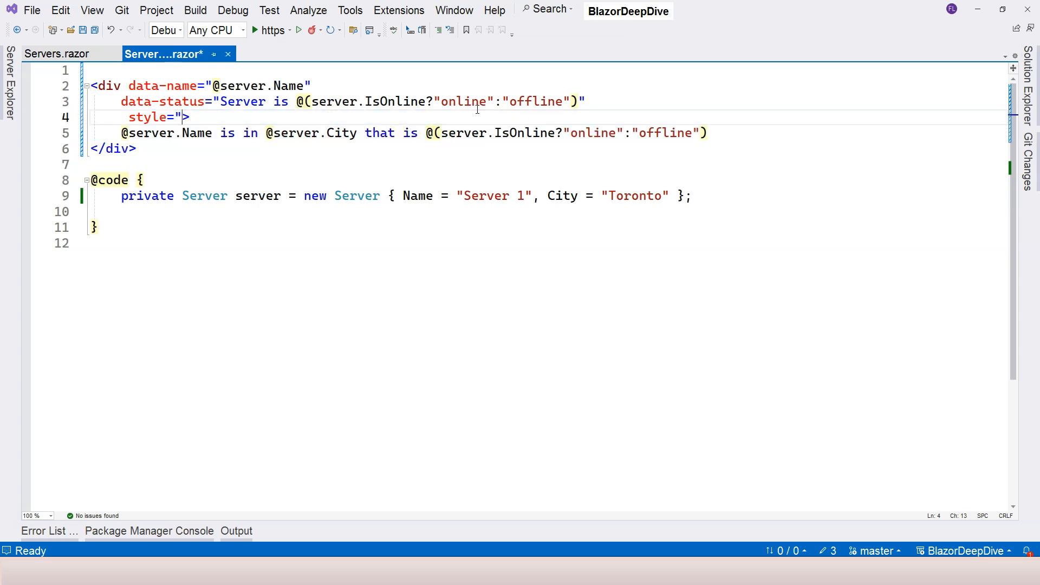
text(@()")
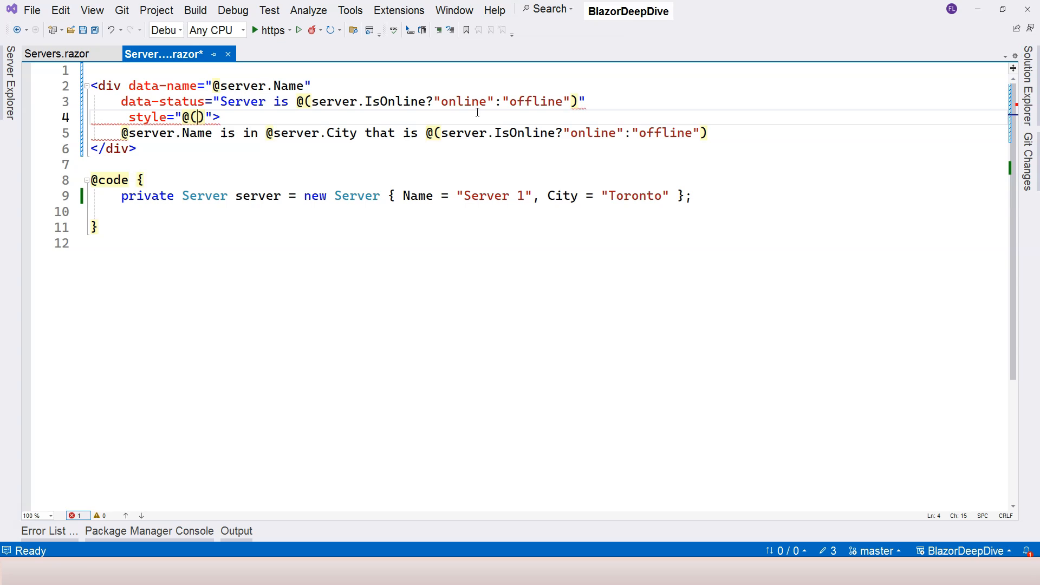
text($"")
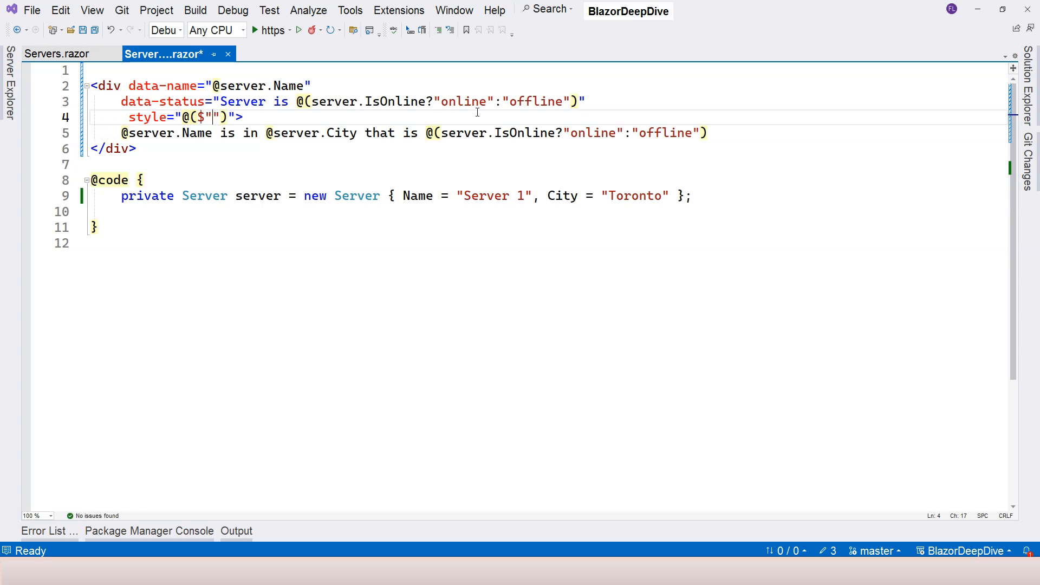
text(color:)
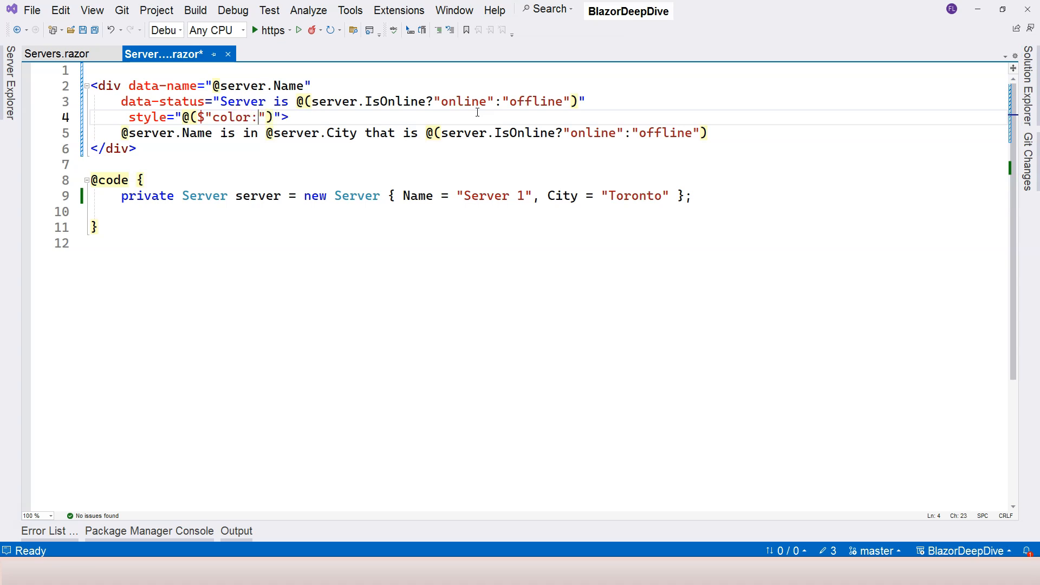
text({)
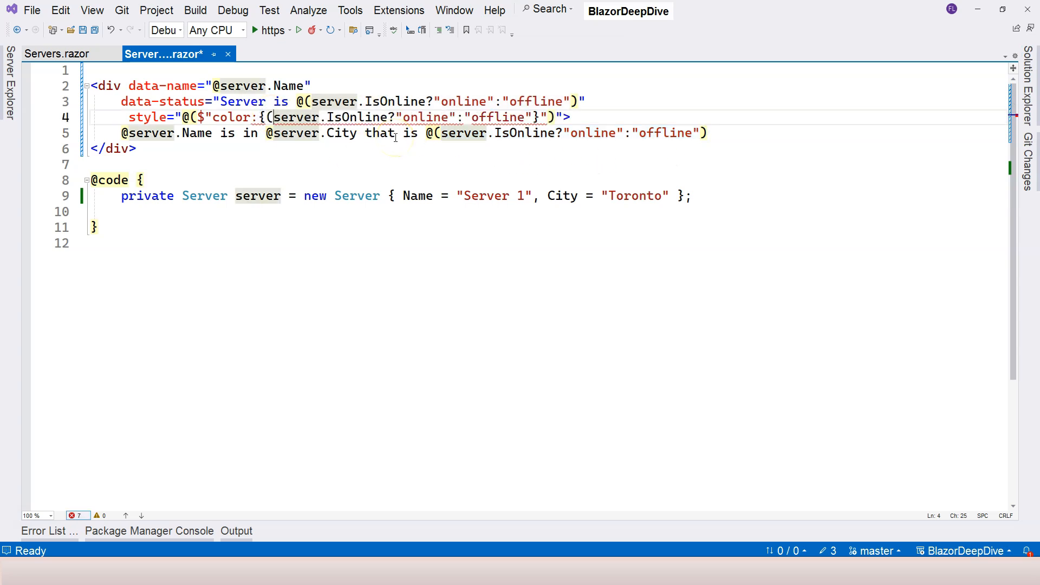
click(529, 102)
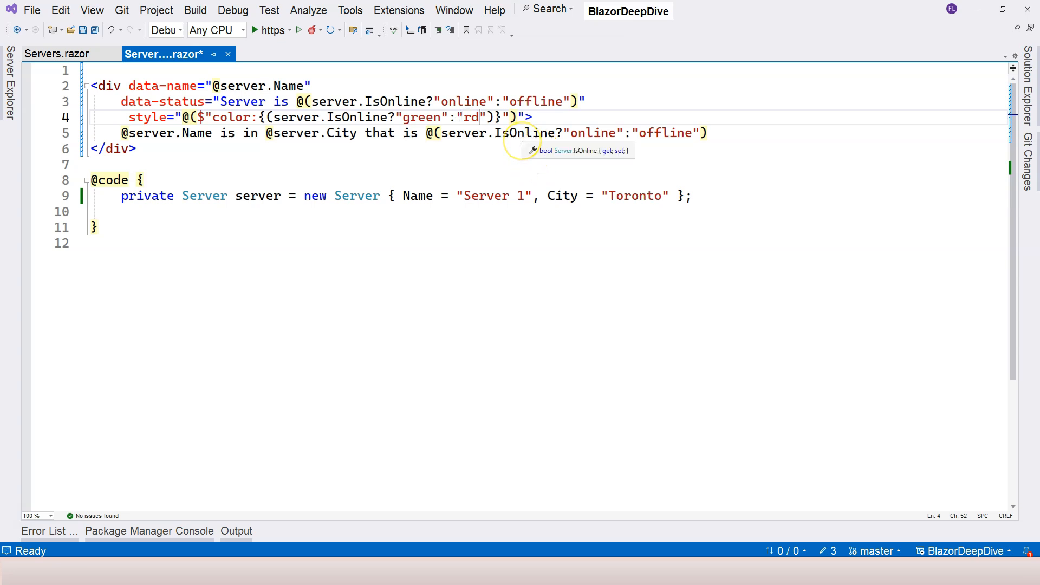
text(e)
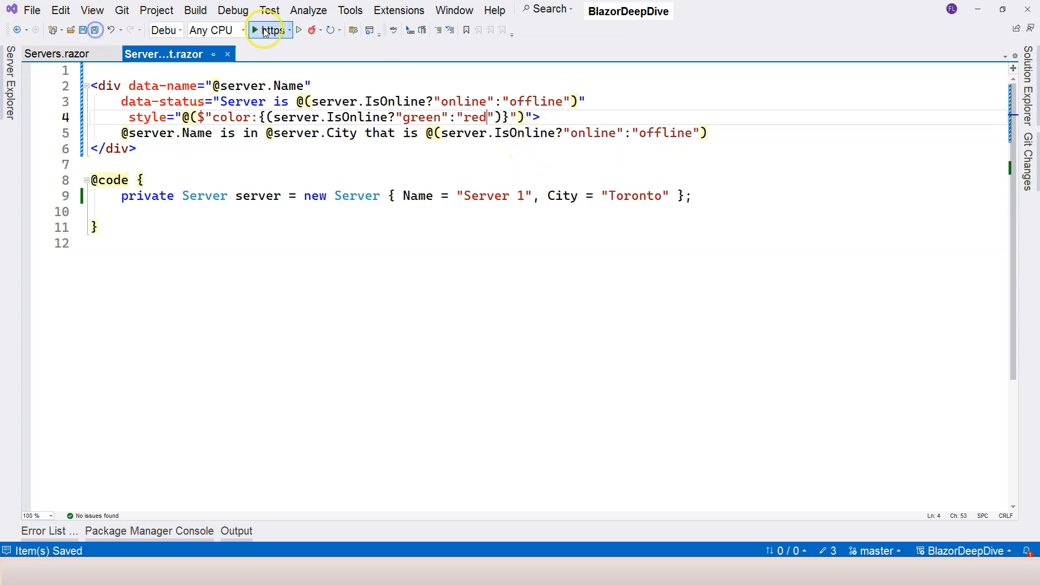
Step: Restart the application via the Hot Reload menu and refresh Chrome to confirm green/red lines
click(324, 30)
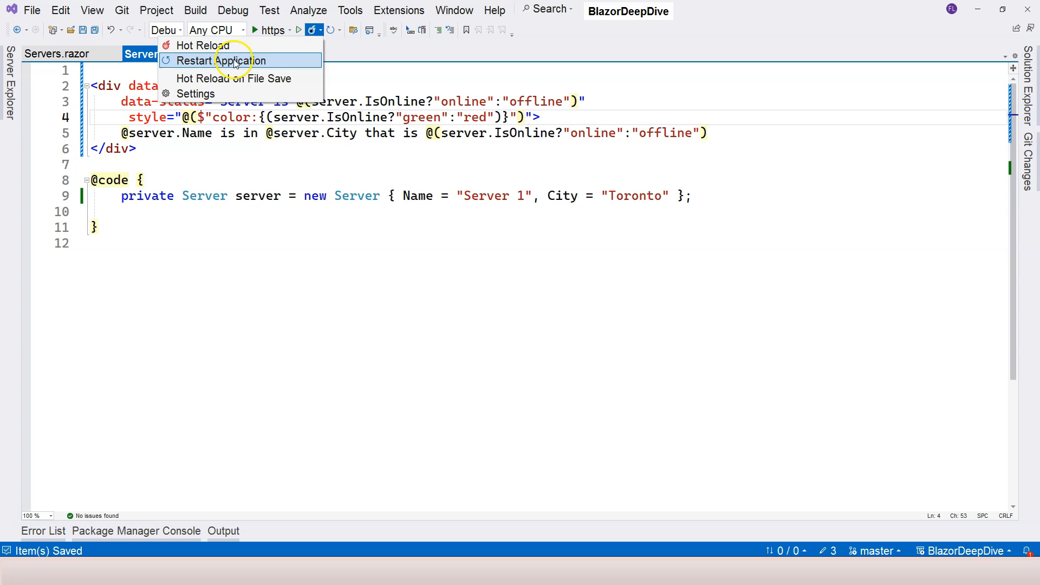
click(238, 61)
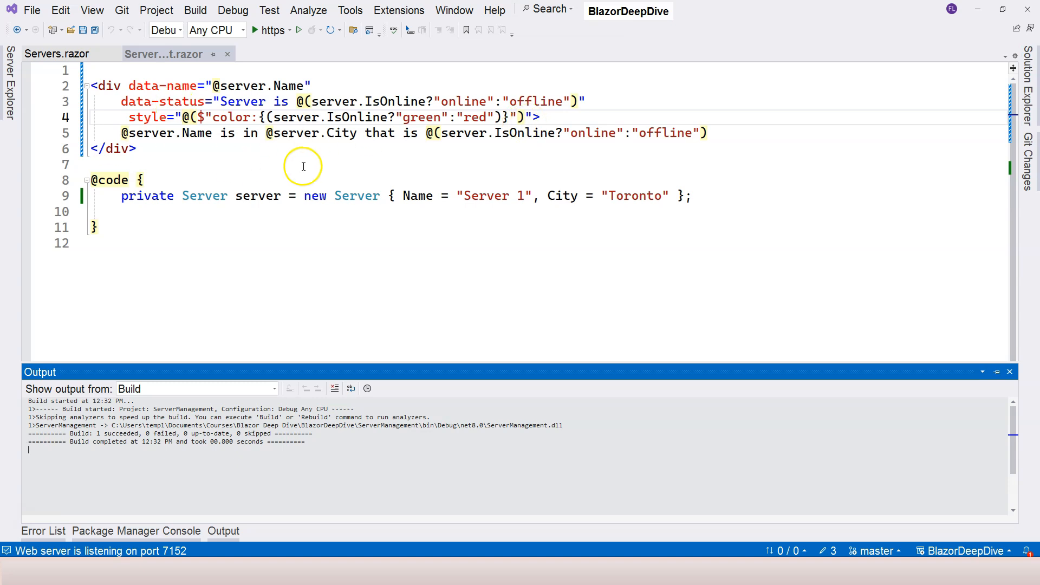
mouse_move(358, 117)
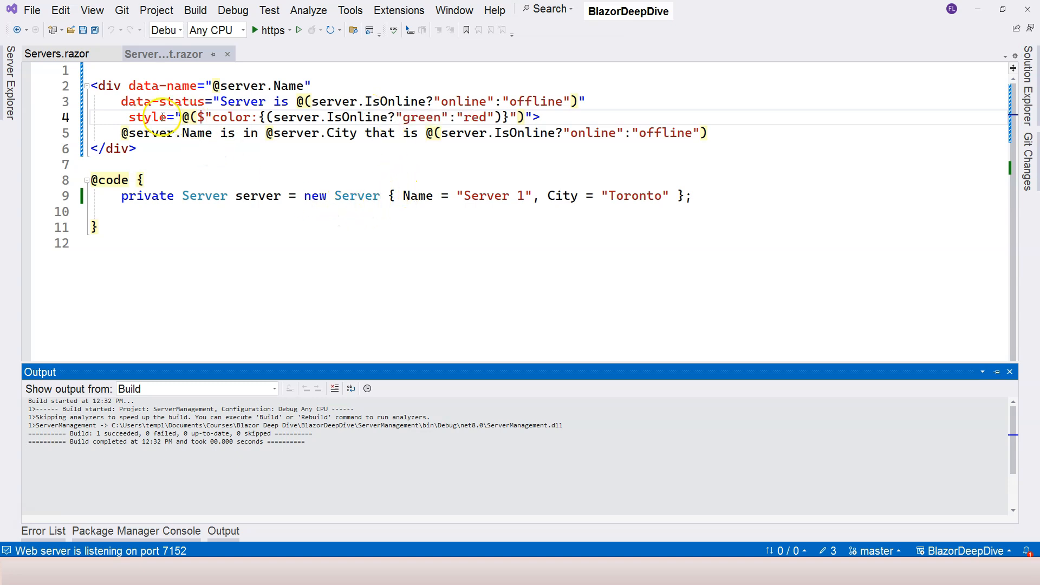
mouse_move(401, 292)
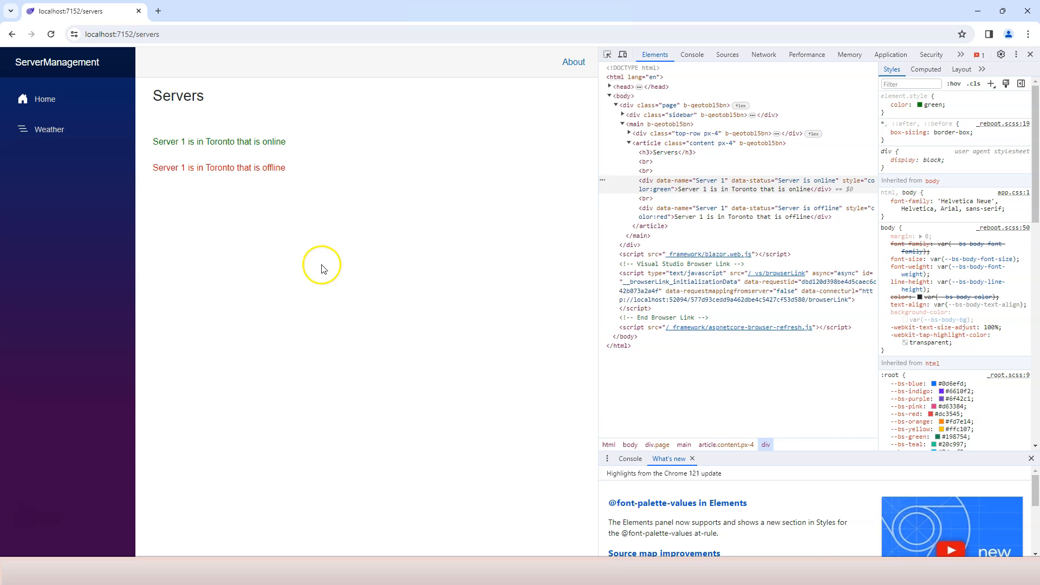
click(294, 234)
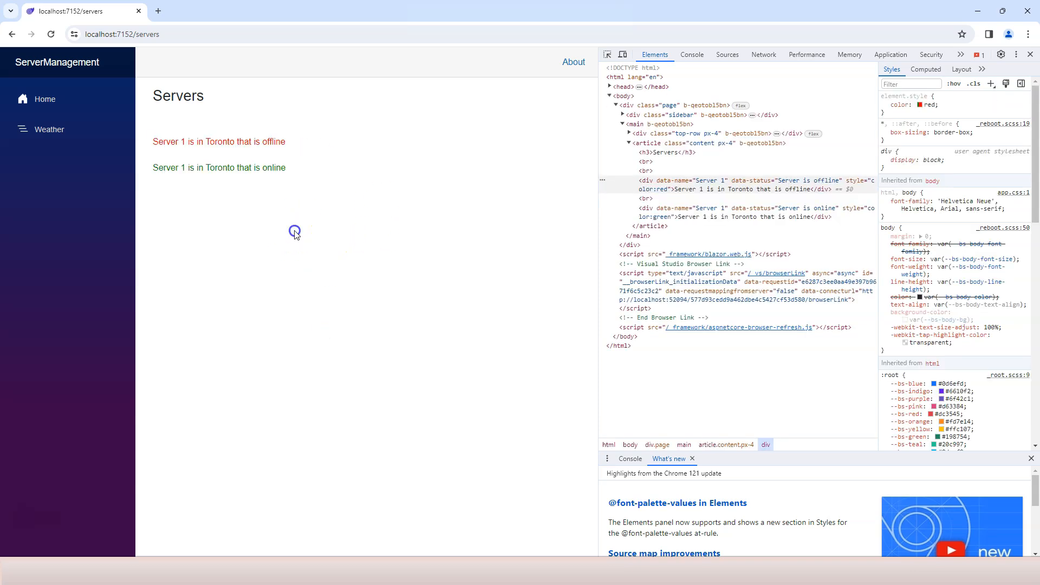
drag(153, 141, 286, 167)
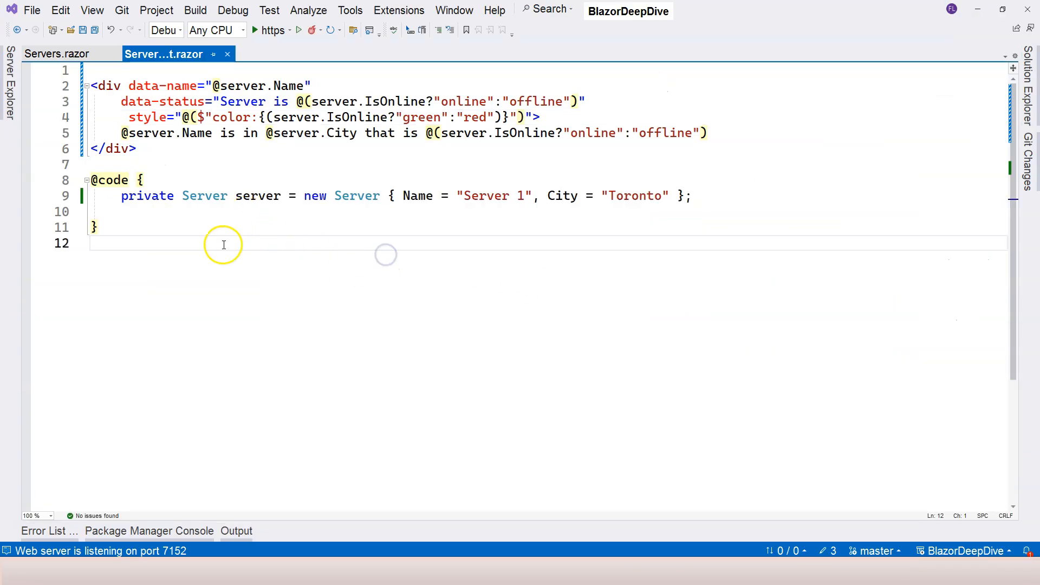
mouse_move(217, 442)
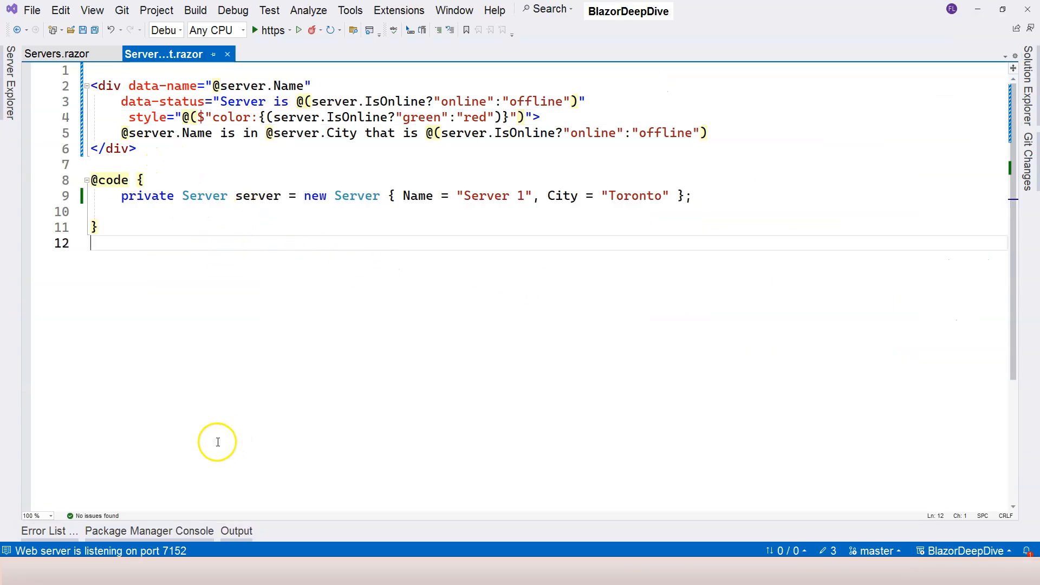